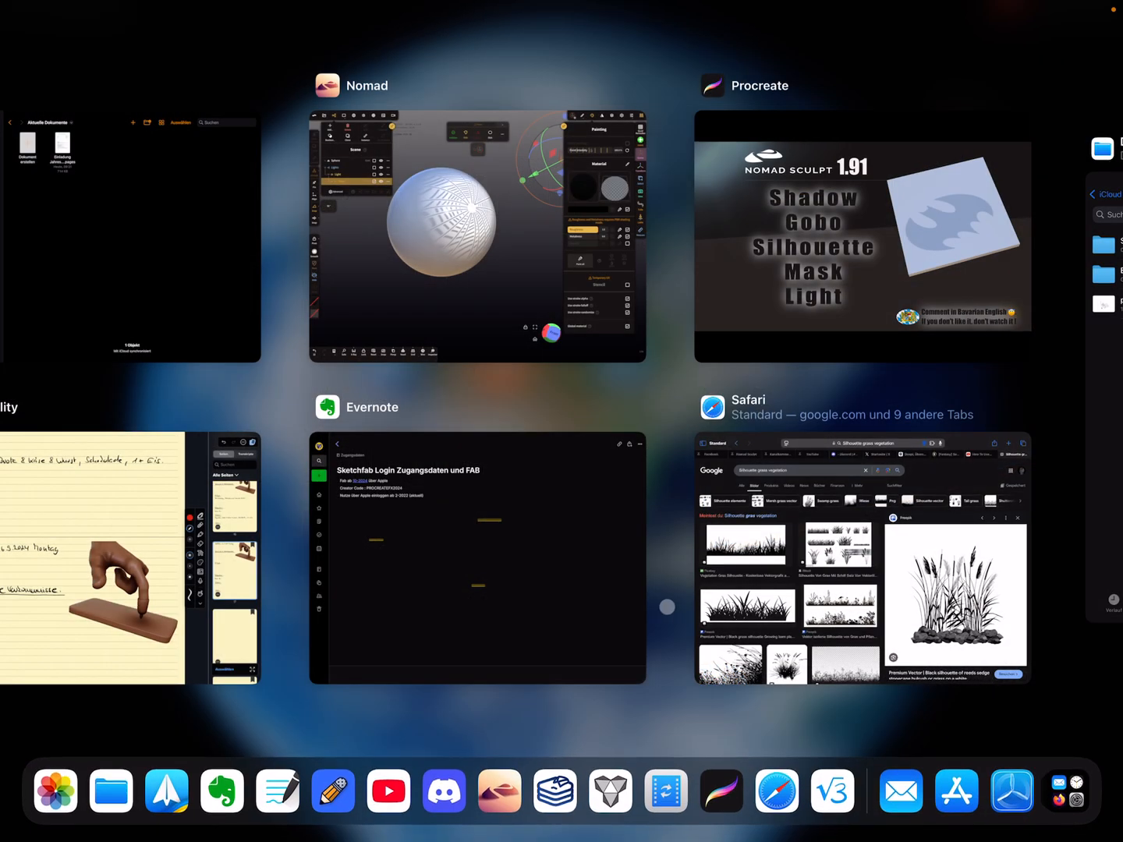
Browse the Google Images grass-silhouette results in Safari and preview the palm plant silhouette
{"action": "left_click", "coordinate": [861, 558]}
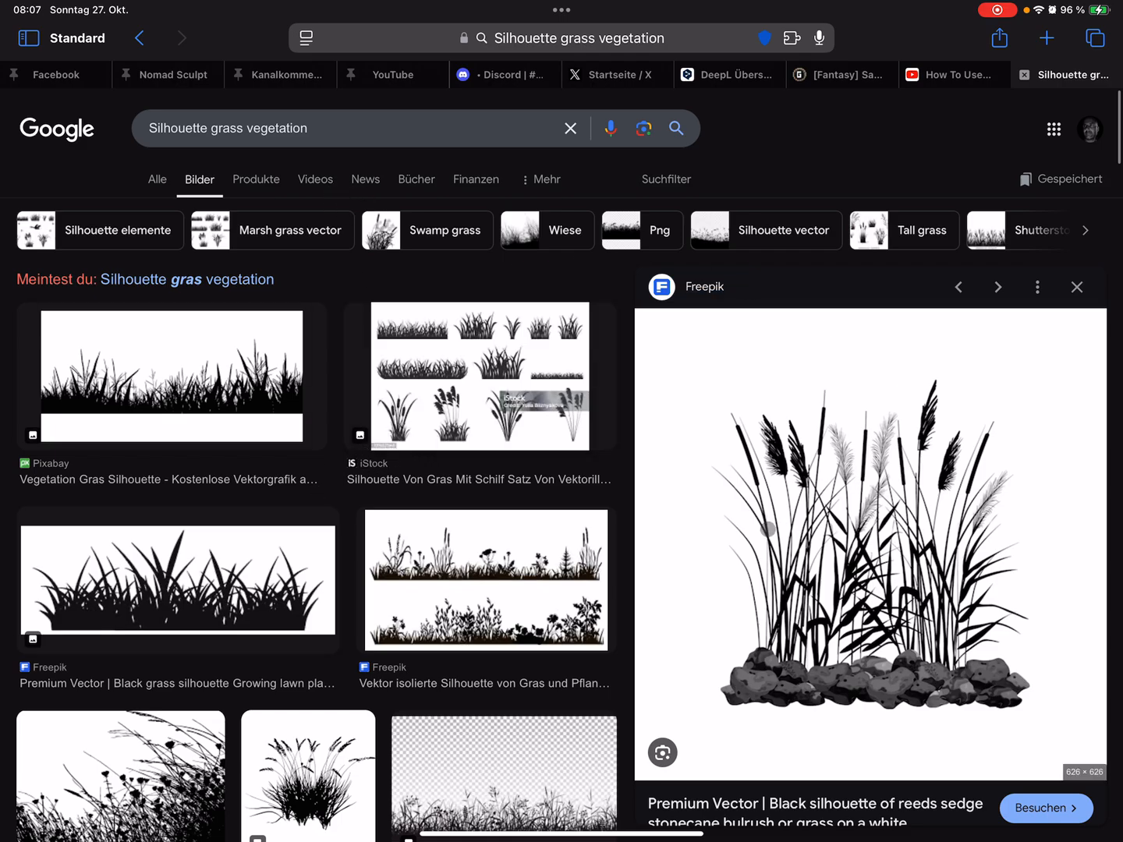
{"action": "scroll", "scroll_direction": "down", "scroll_amount": 3}
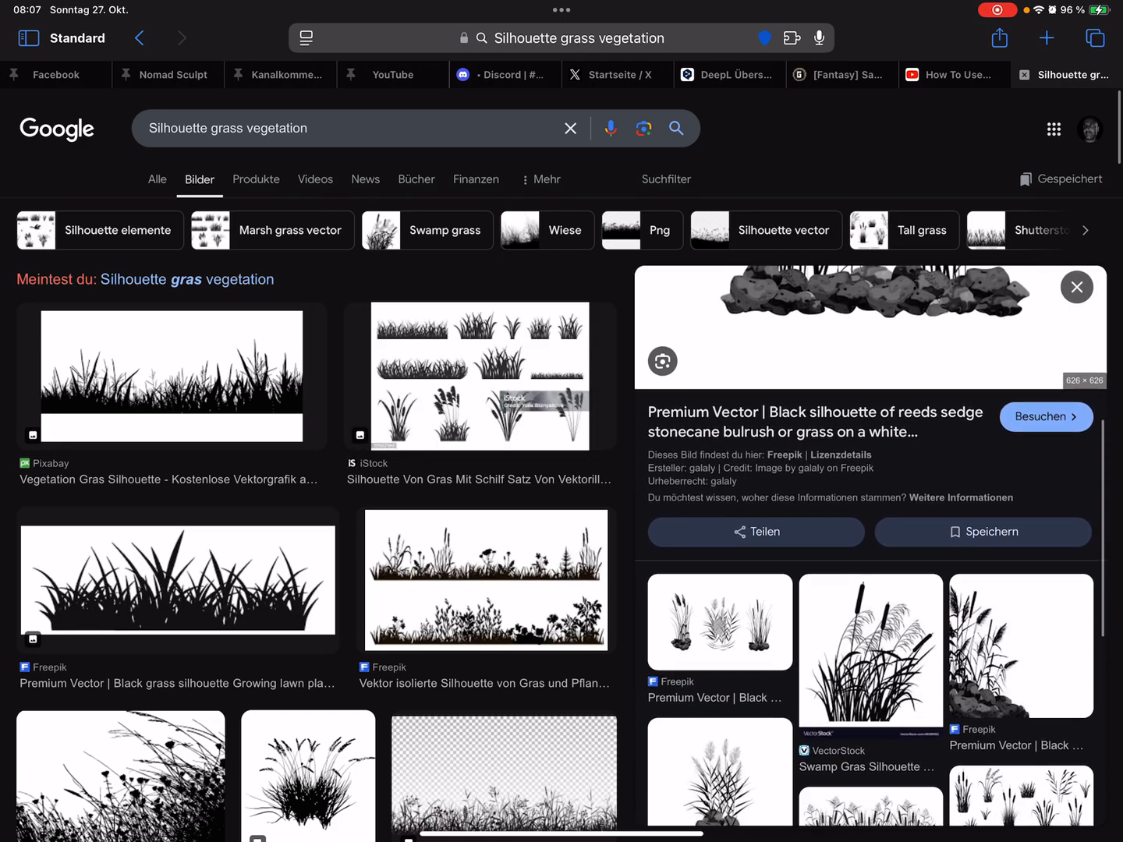
{"action": "scroll", "scroll_direction": "down", "scroll_amount": 3}
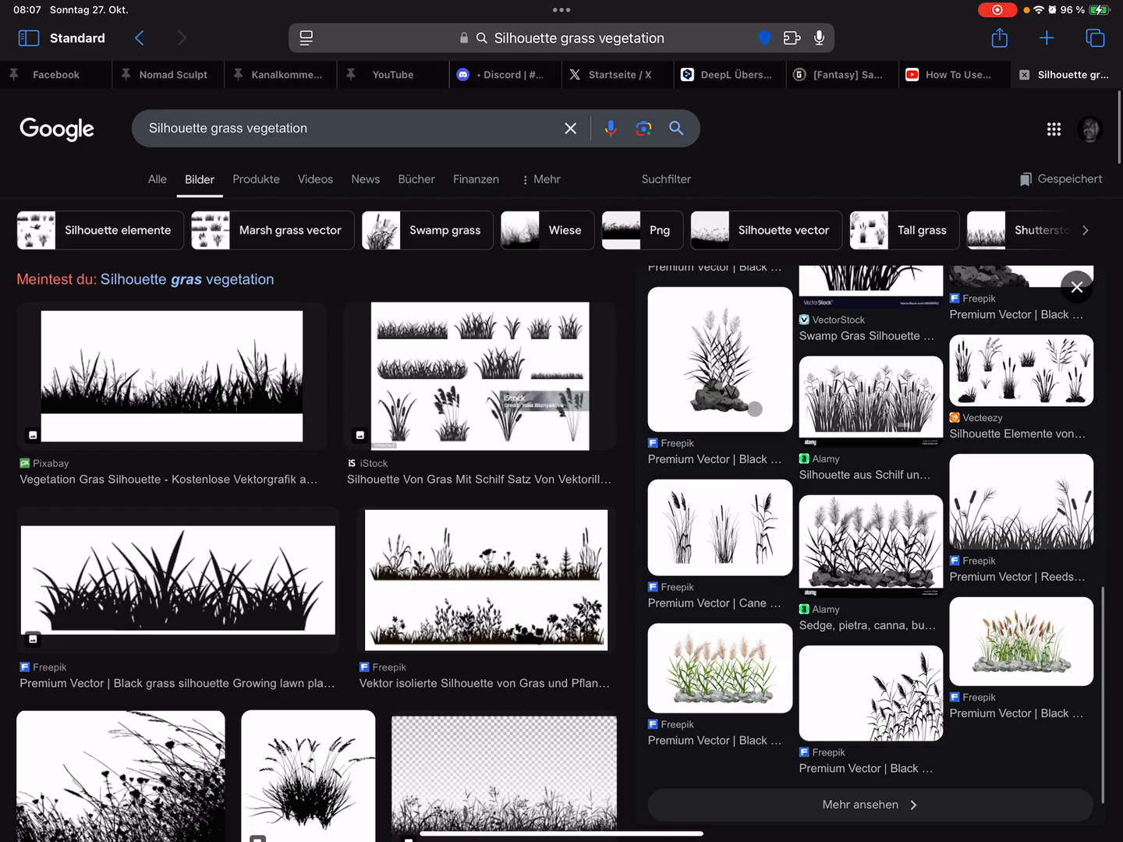
{"action": "scroll", "scroll_direction": "down", "scroll_amount": 3}
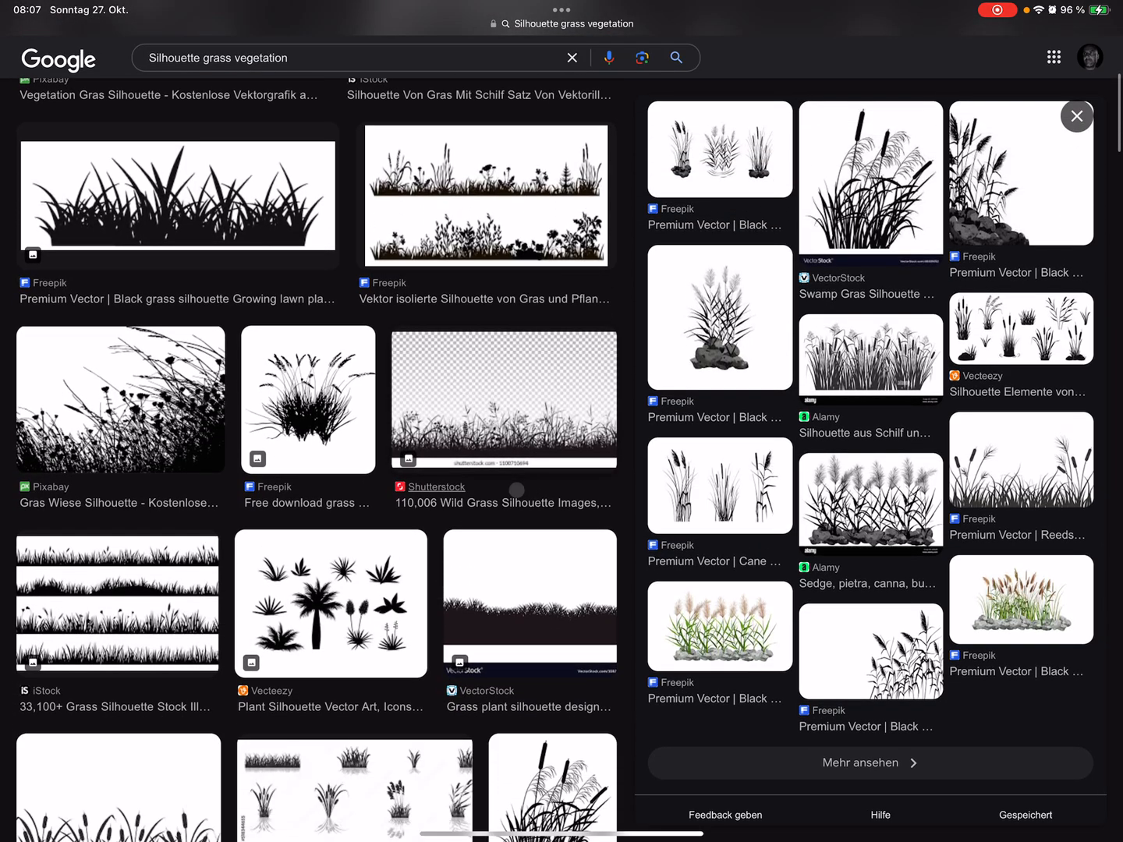
{"action": "scroll", "scroll_direction": "down", "scroll_amount": 3}
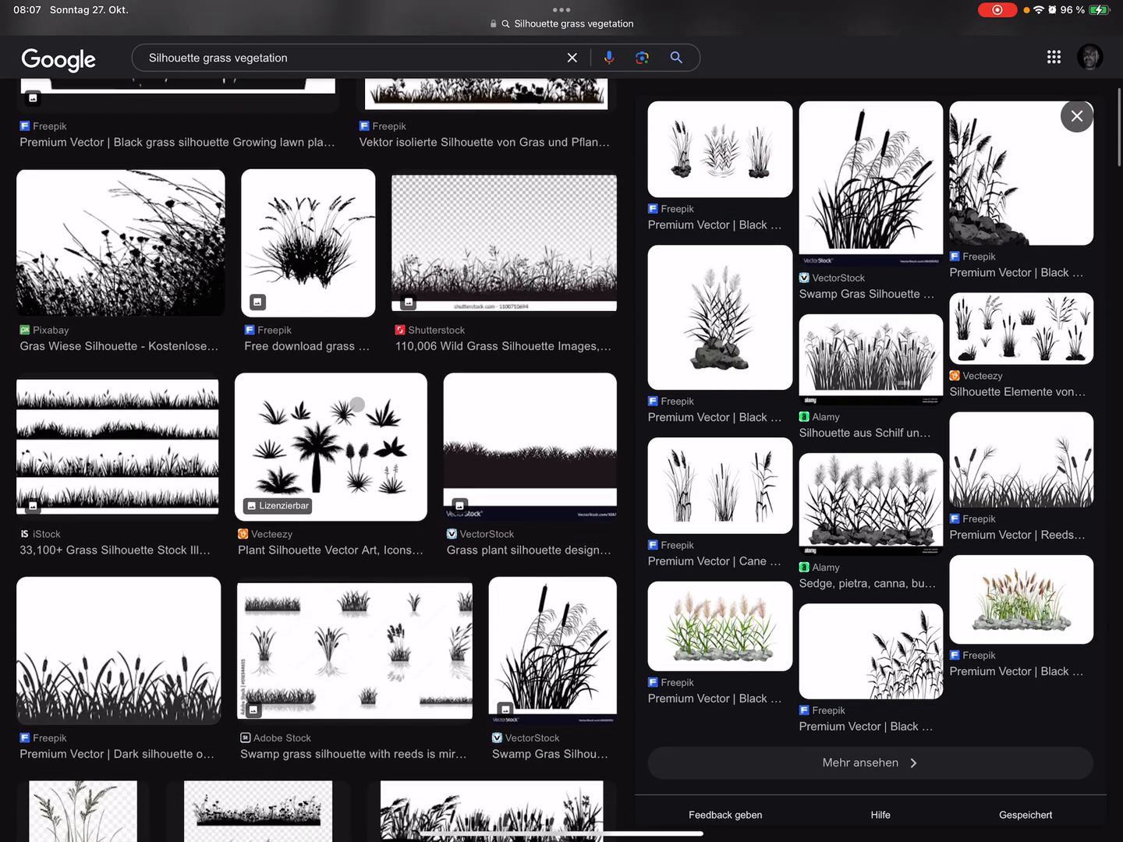
{"action": "left_click", "coordinate": [331, 446]}
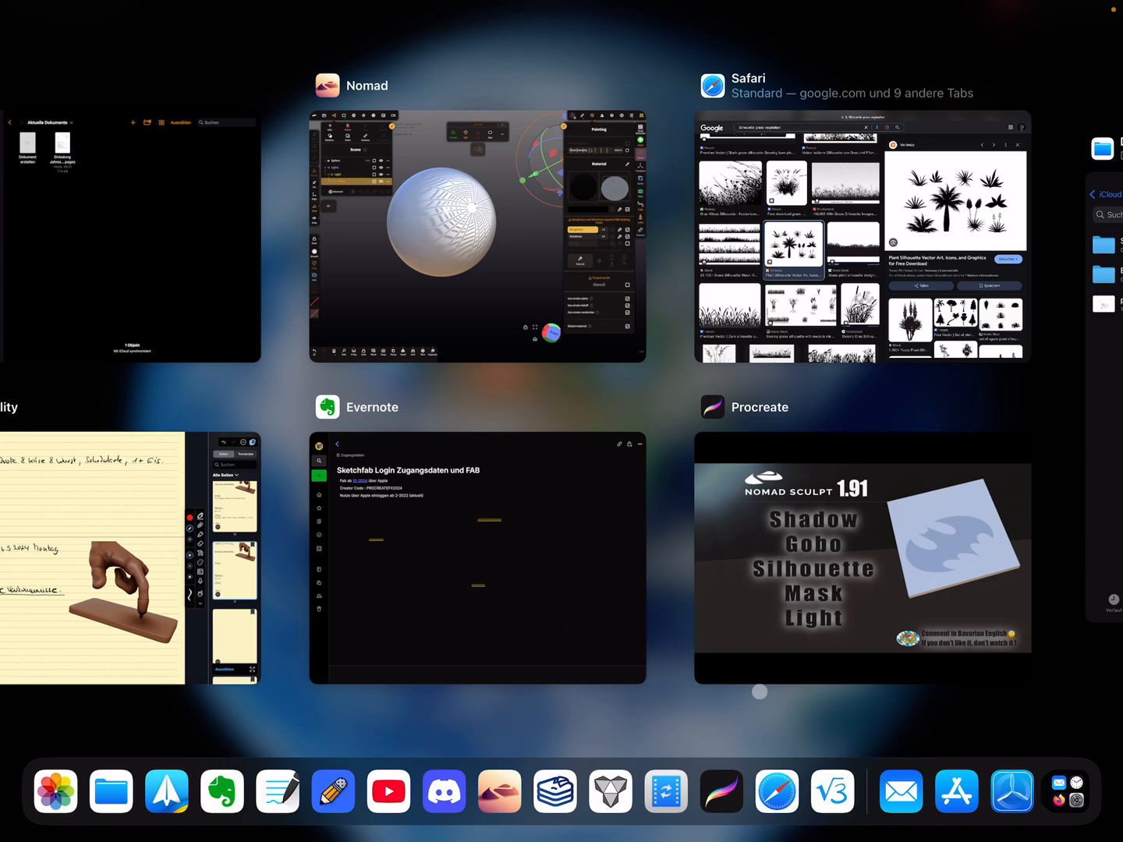
Invert Layer 1 to white palms on black in Procreate and save it as a JPEG to Photos
{"action": "left_click", "coordinate": [860, 558]}
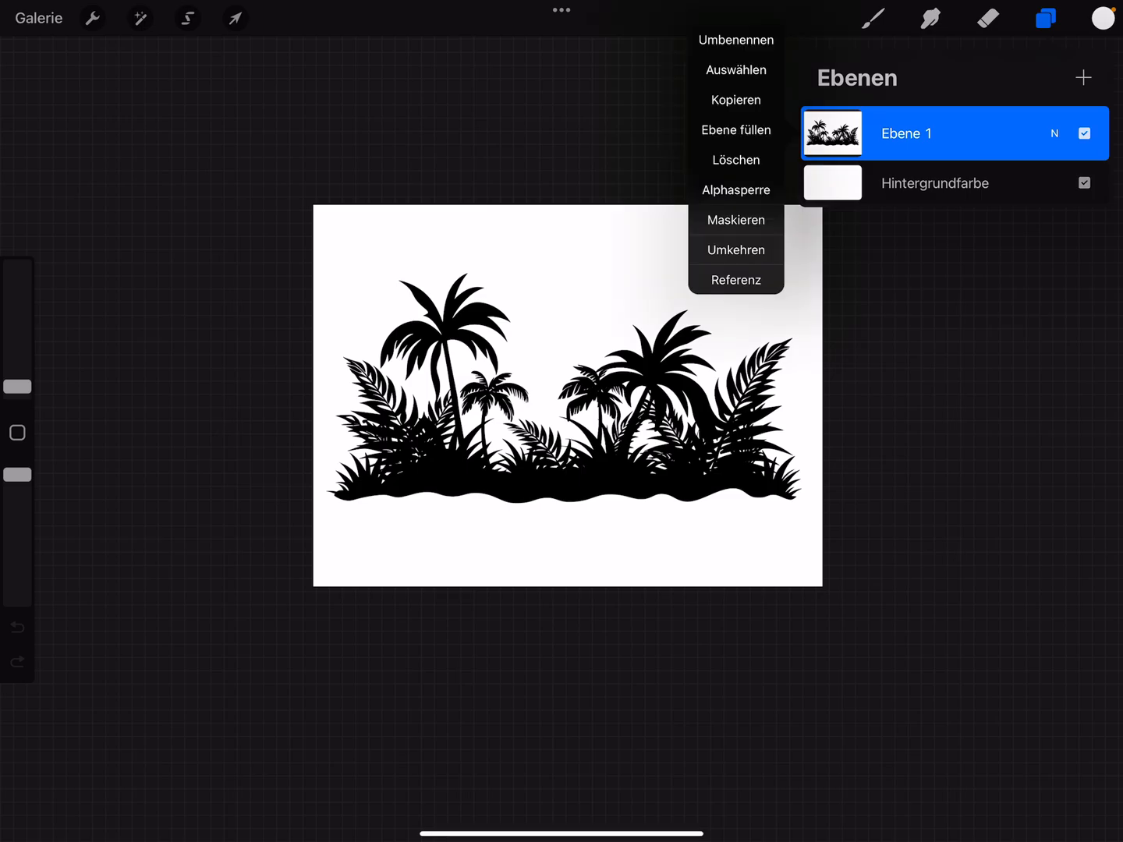
{"action": "left_click", "coordinate": [736, 249]}
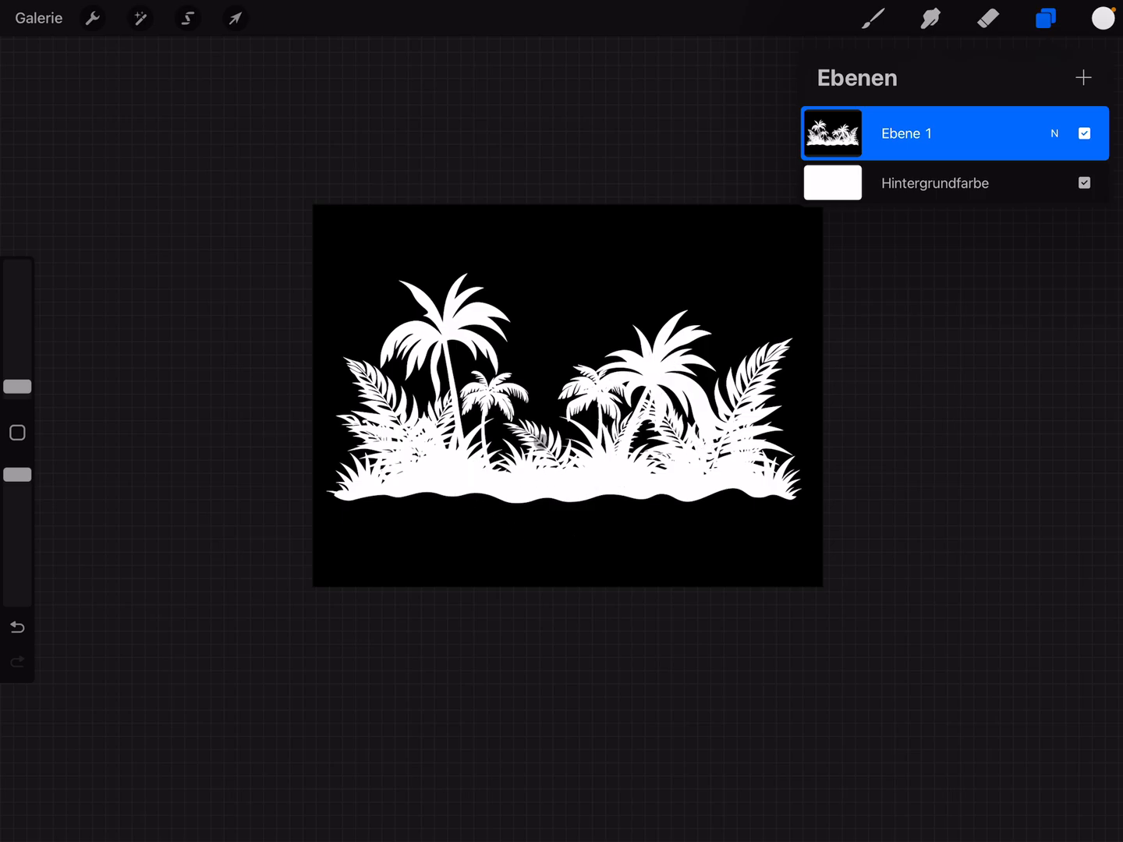
{"action": "left_click", "coordinate": [90, 19]}
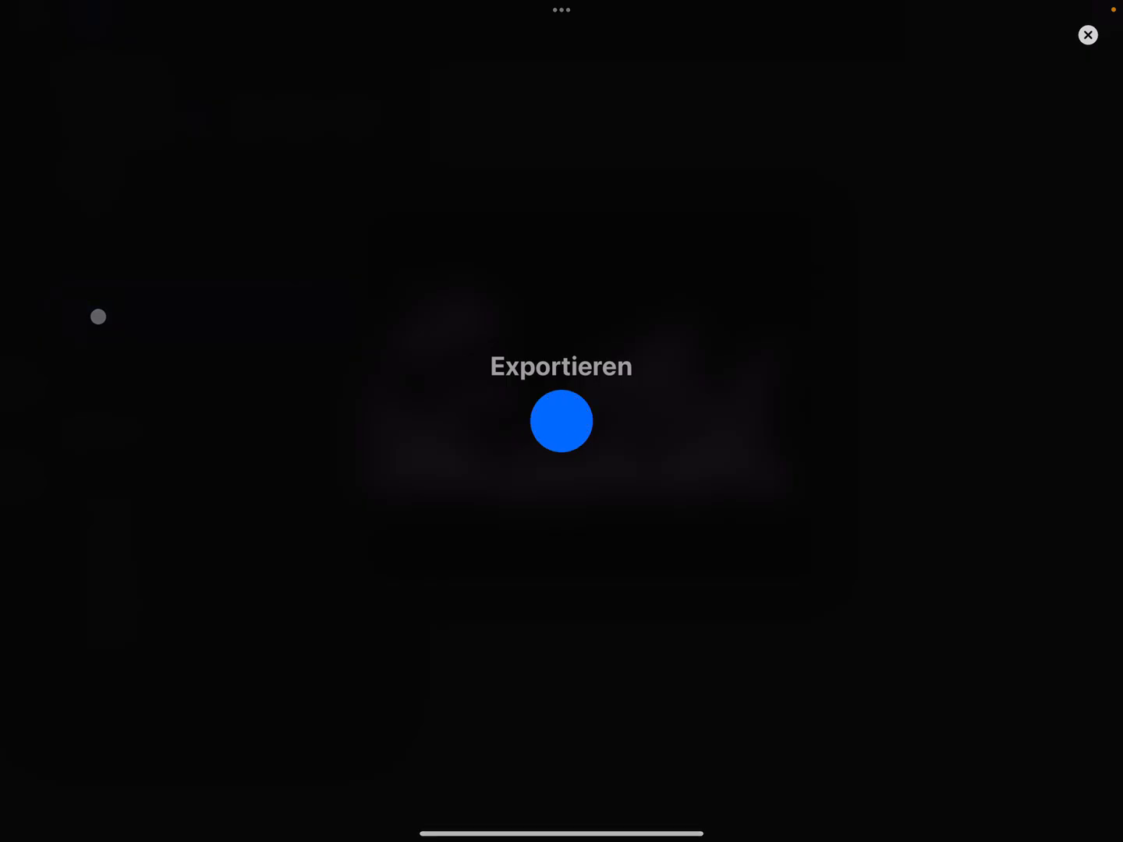
{"action": "left_click", "coordinate": [562, 421]}
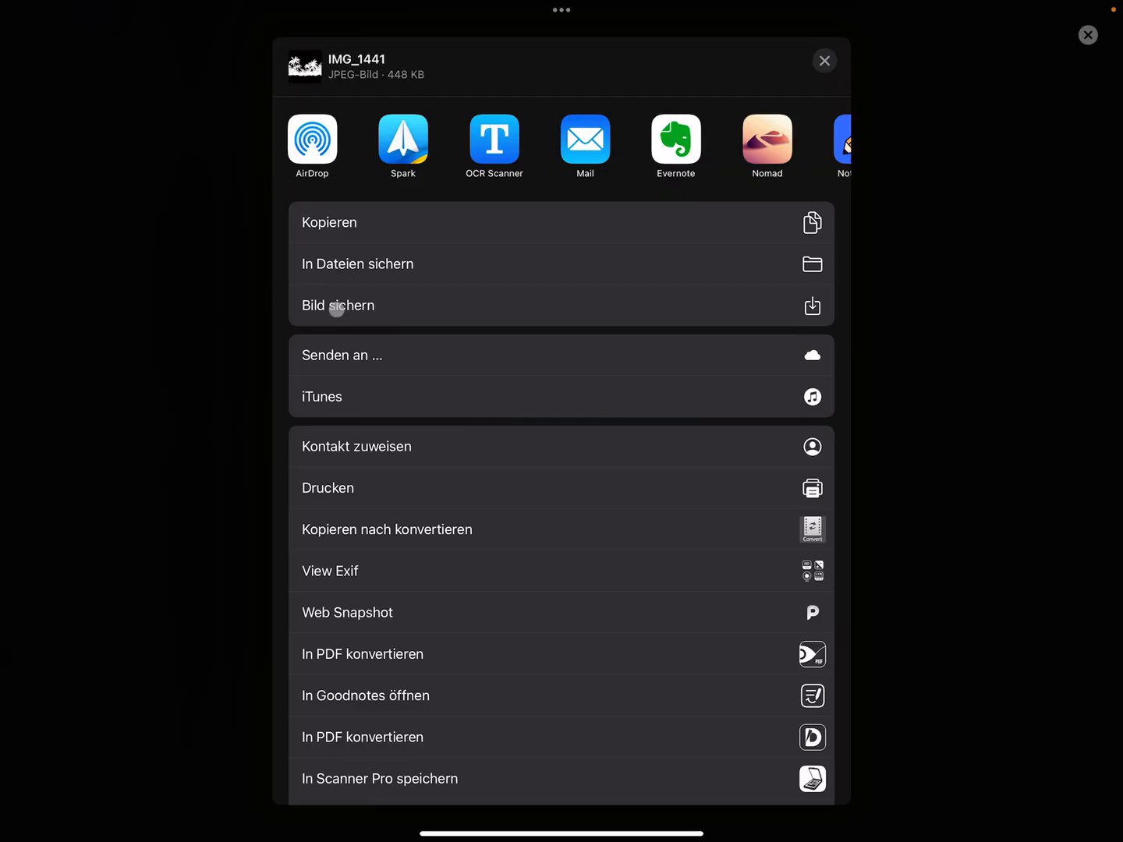
{"action": "left_click", "coordinate": [824, 61]}
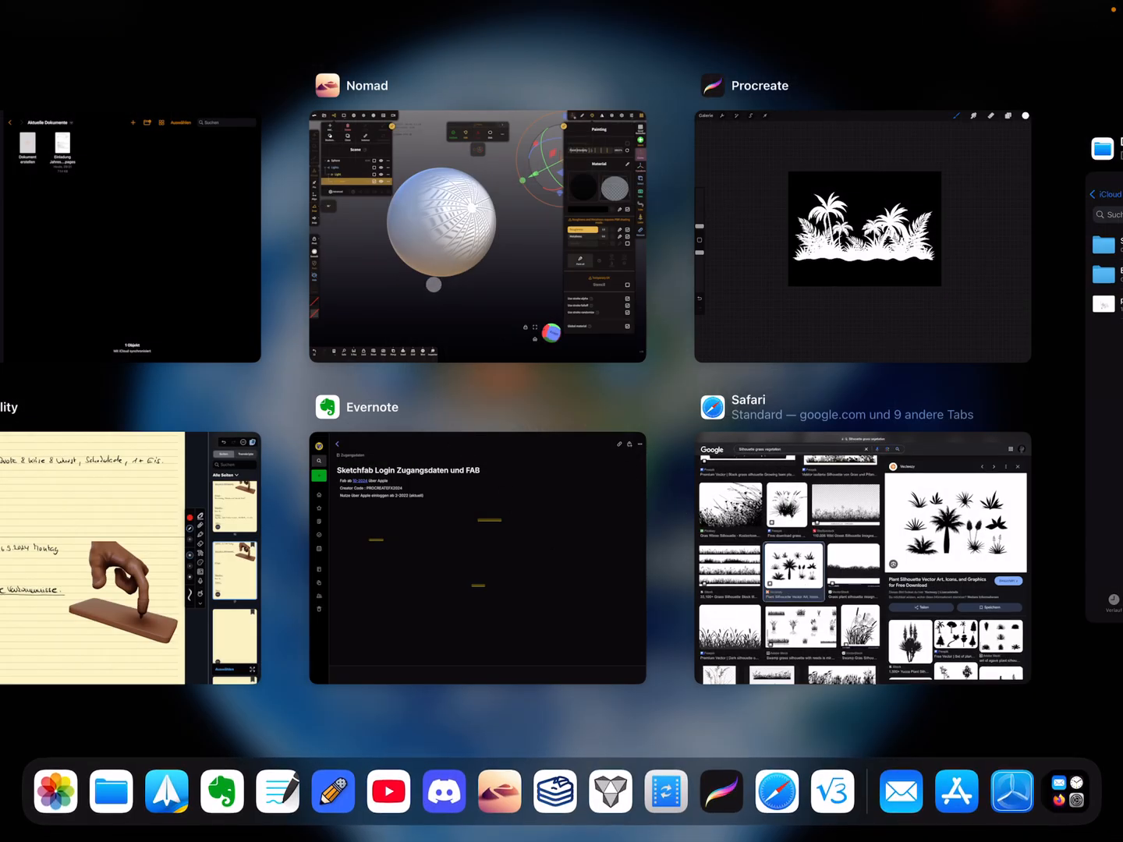
Review the old spotlight and plane in Nomad Sculpt, then clear the scene to start fresh
{"action": "left_click", "coordinate": [478, 236]}
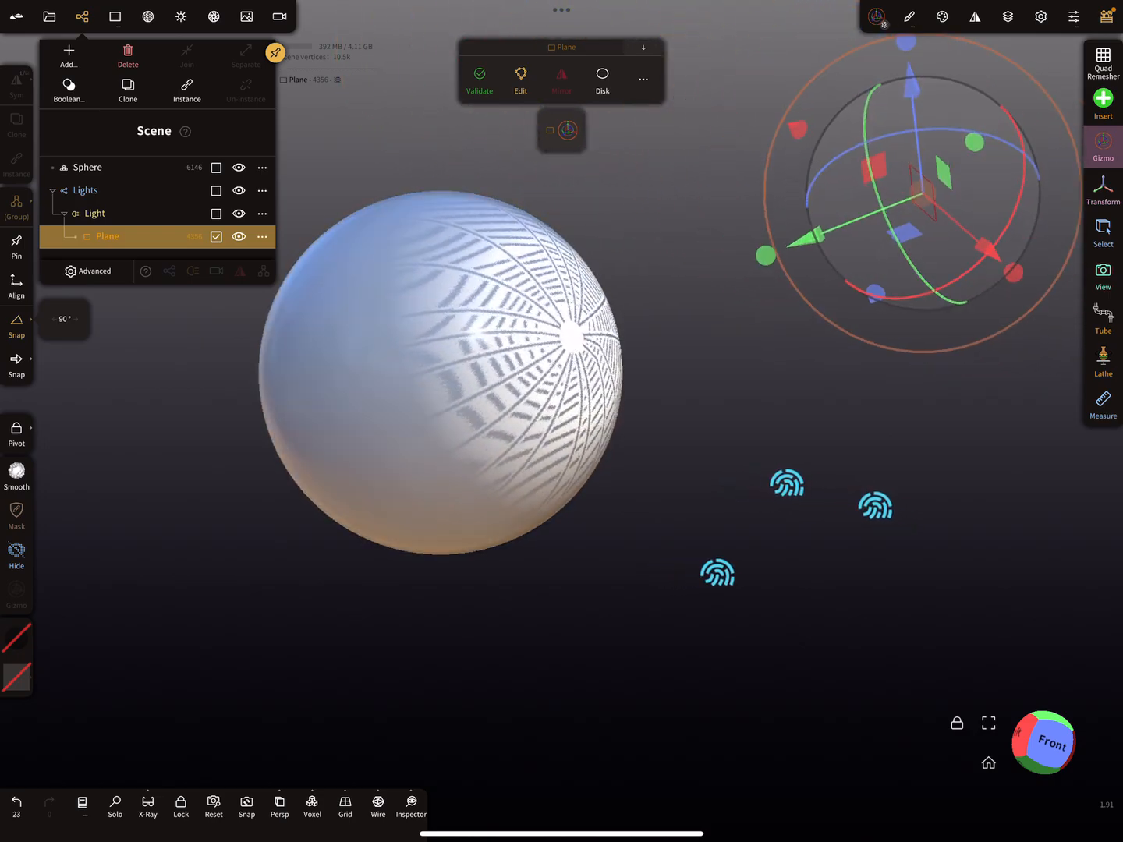
{"action": "left_click", "coordinate": [95, 212]}
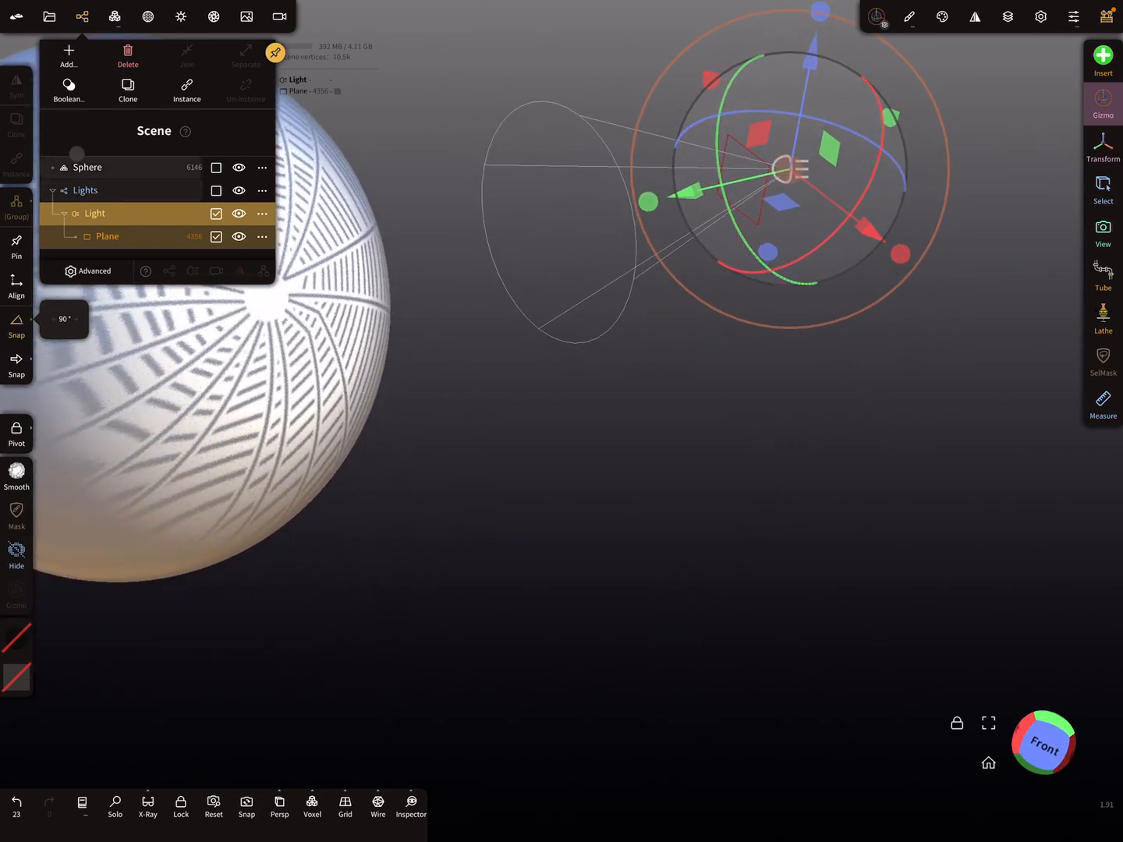
{"action": "left_click", "coordinate": [106, 237]}
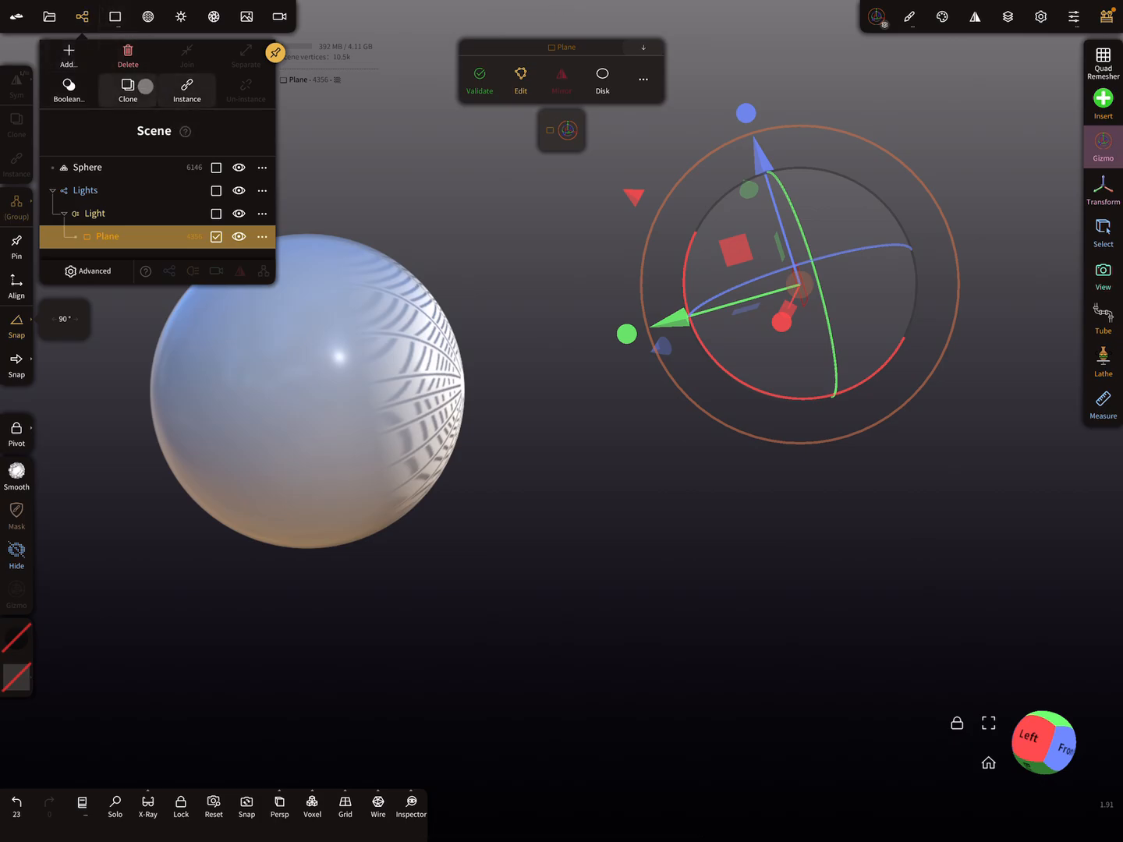
{"action": "left_click", "coordinate": [128, 54]}
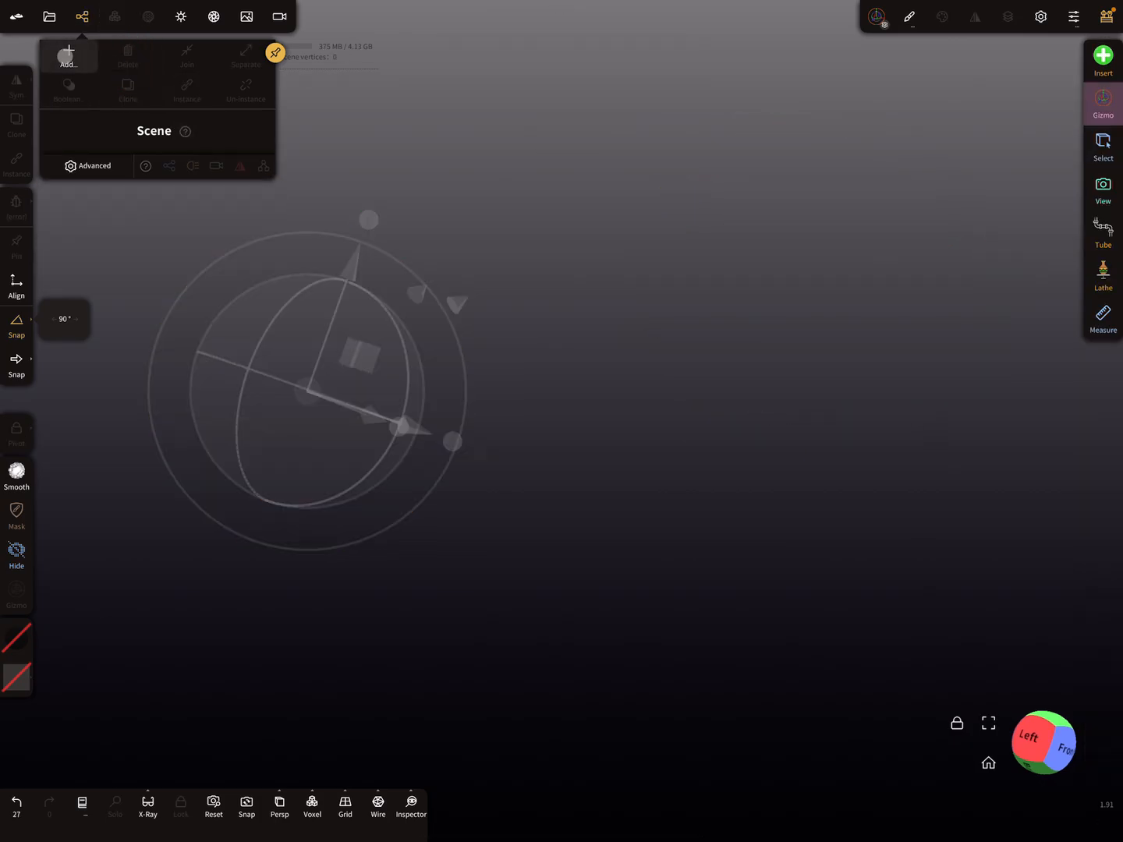
Add a ground Plane primitive and a Spot light casting a bright patch onto it
{"action": "left_click", "coordinate": [69, 54]}
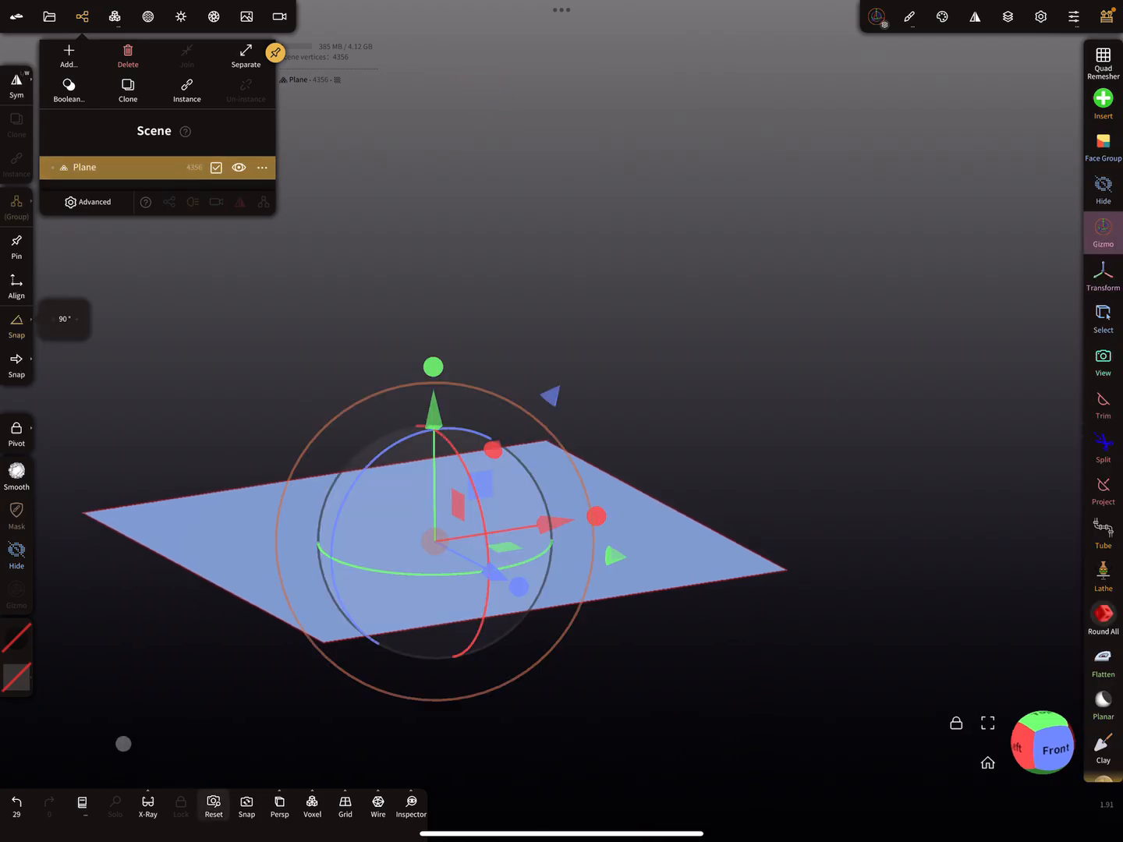
{"action": "left_click", "coordinate": [69, 56]}
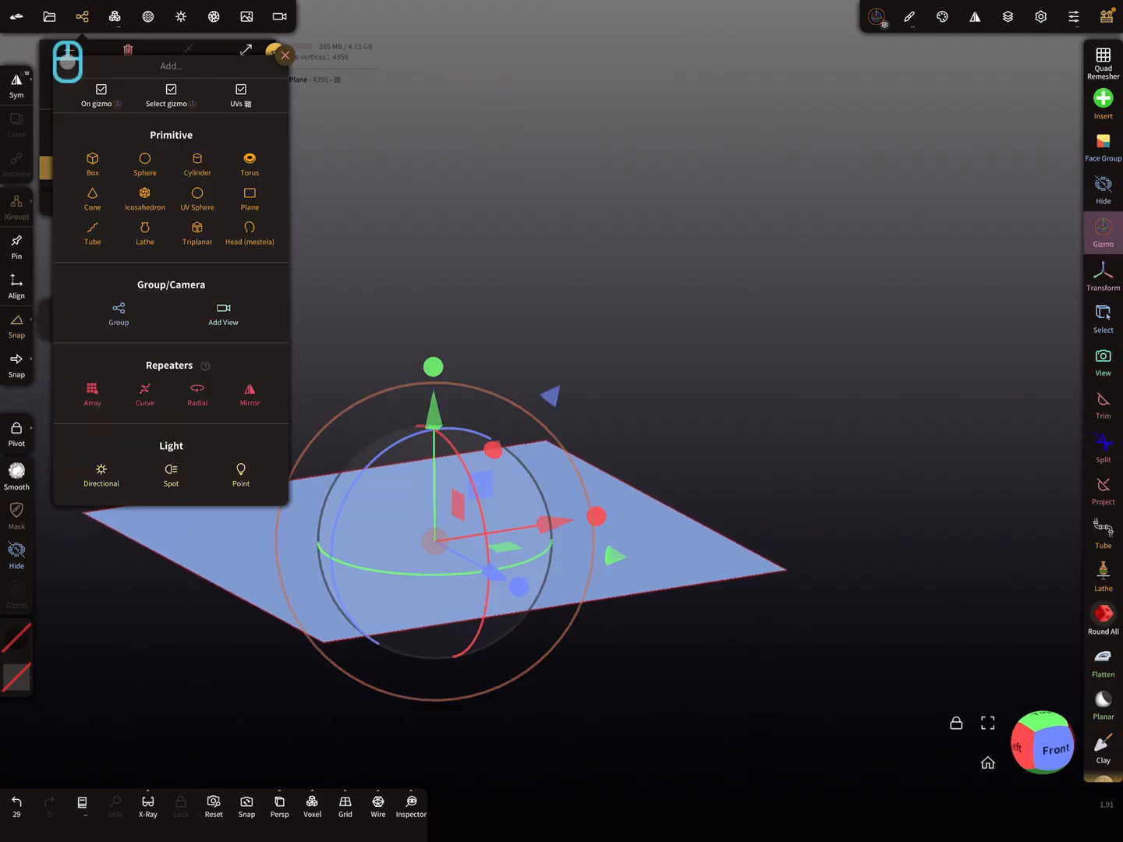
{"action": "left_click", "coordinate": [170, 474]}
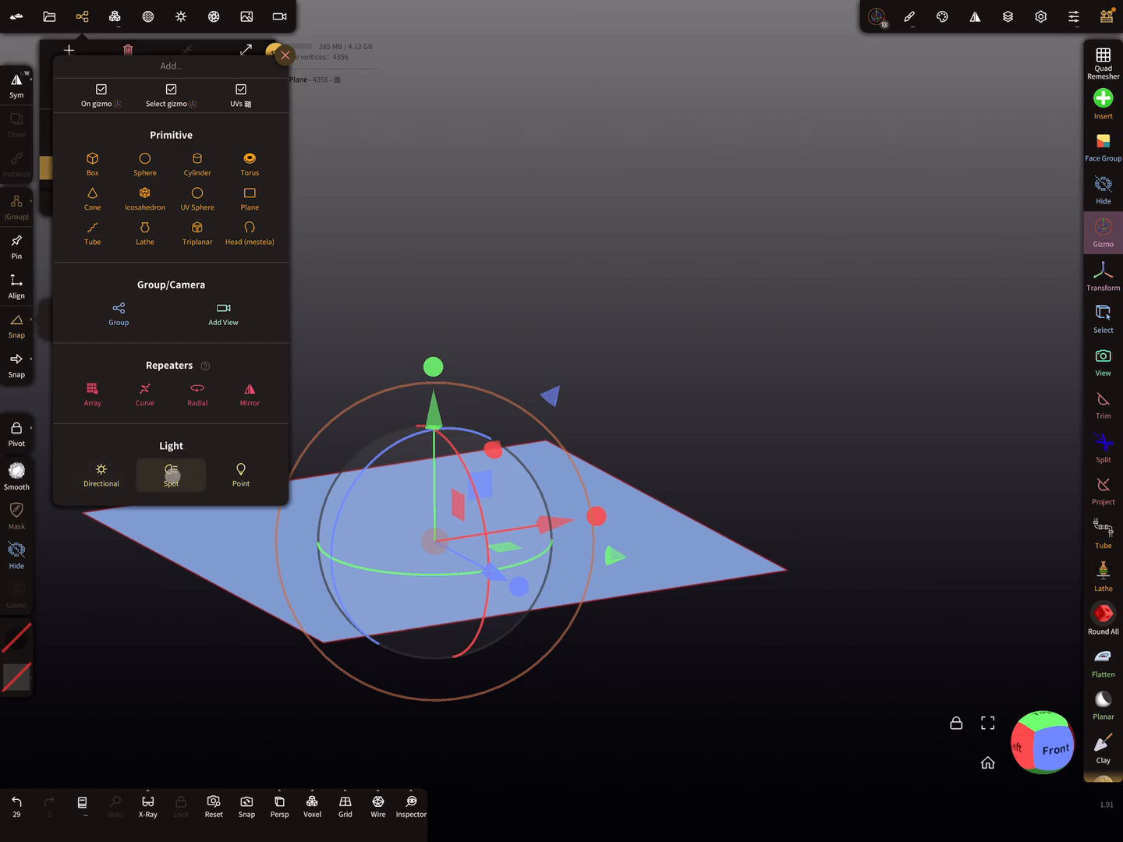
{"action": "left_click", "coordinate": [170, 474]}
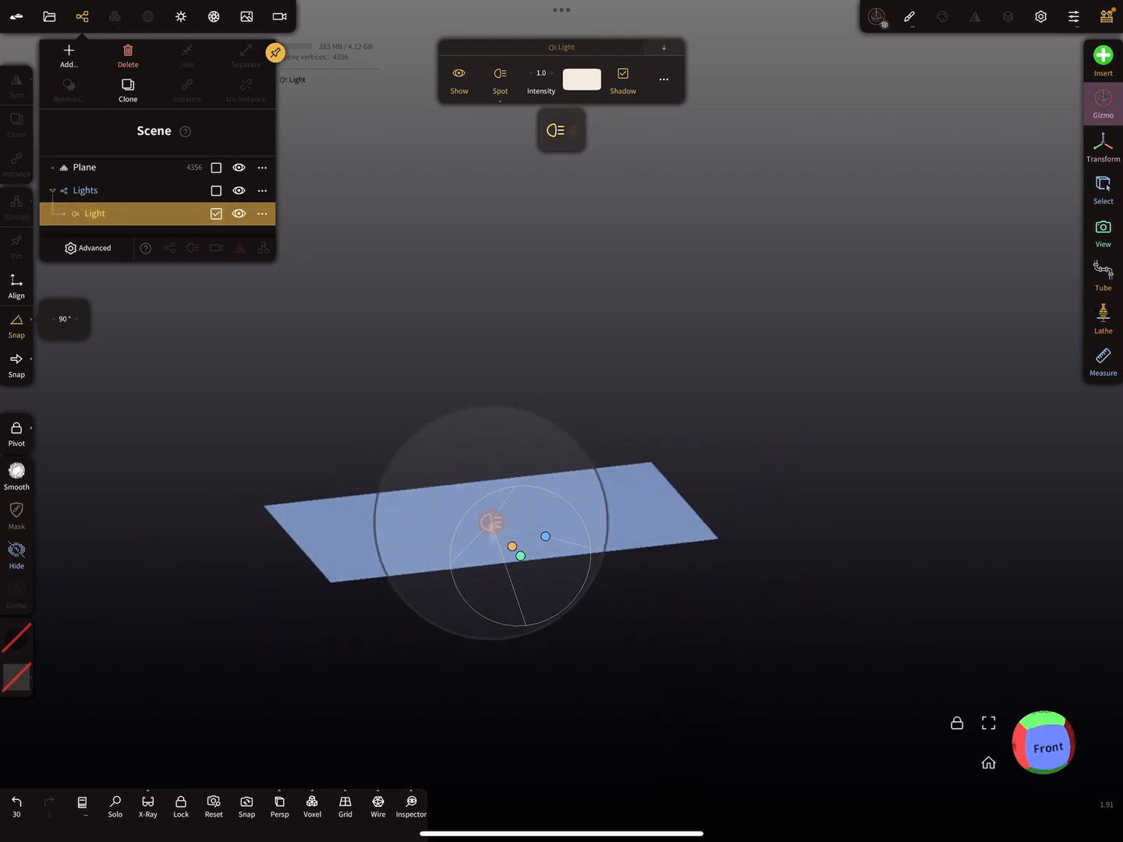
{"action": "left_click", "coordinate": [562, 131]}
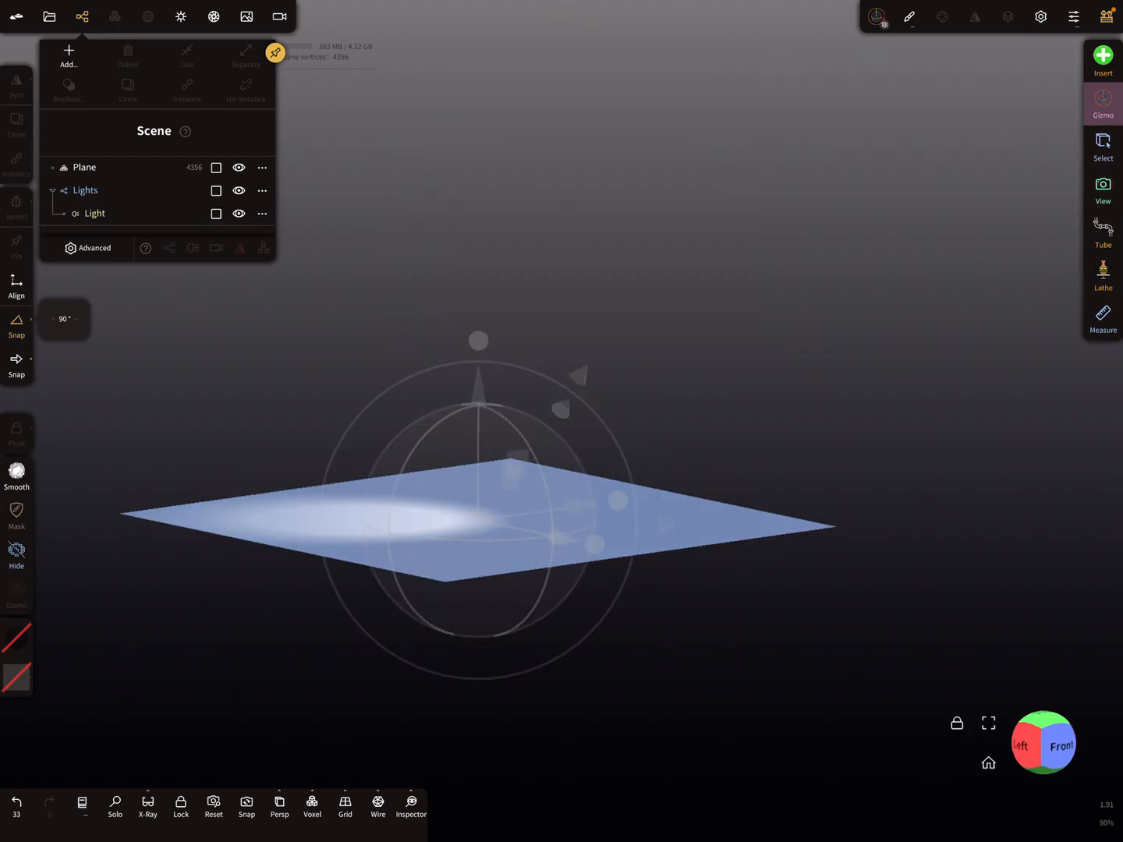
{"action": "left_click", "coordinate": [96, 212]}
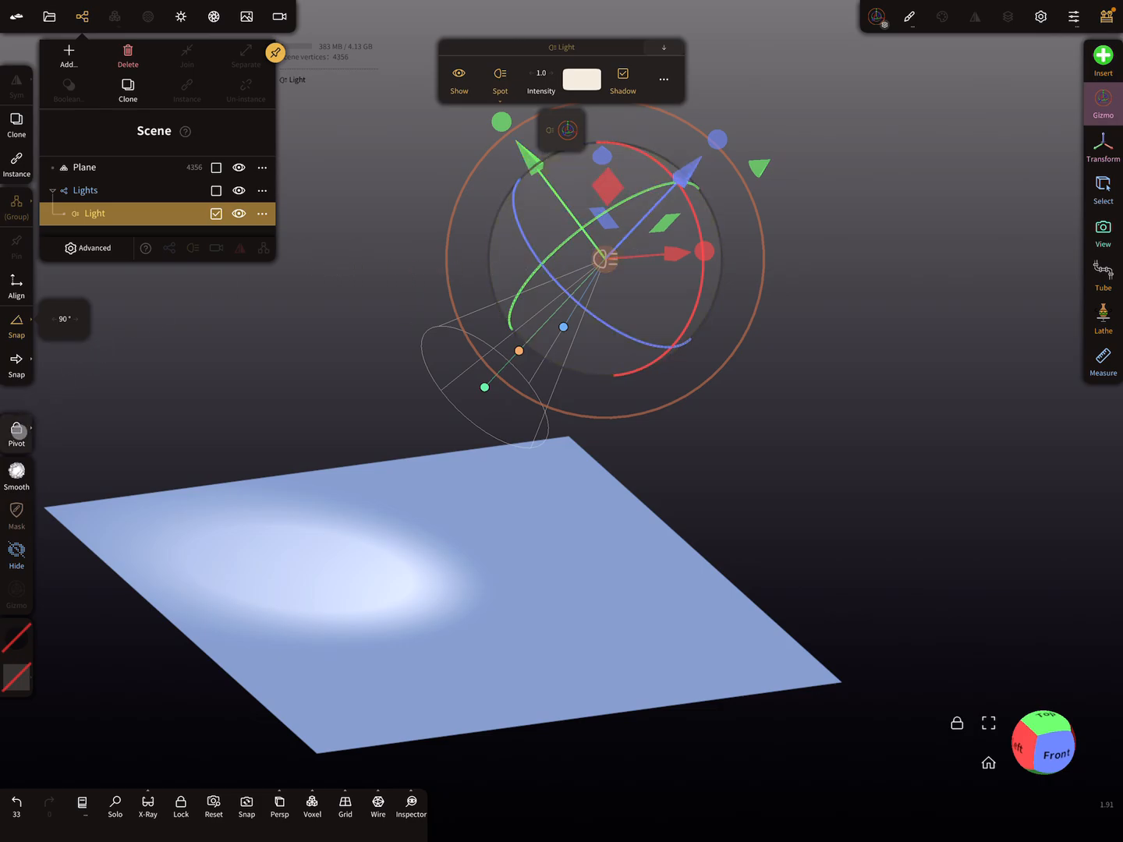
Add a second Plane parented under the Light, floating tilted above the ground plane
{"action": "left_click", "coordinate": [16, 434]}
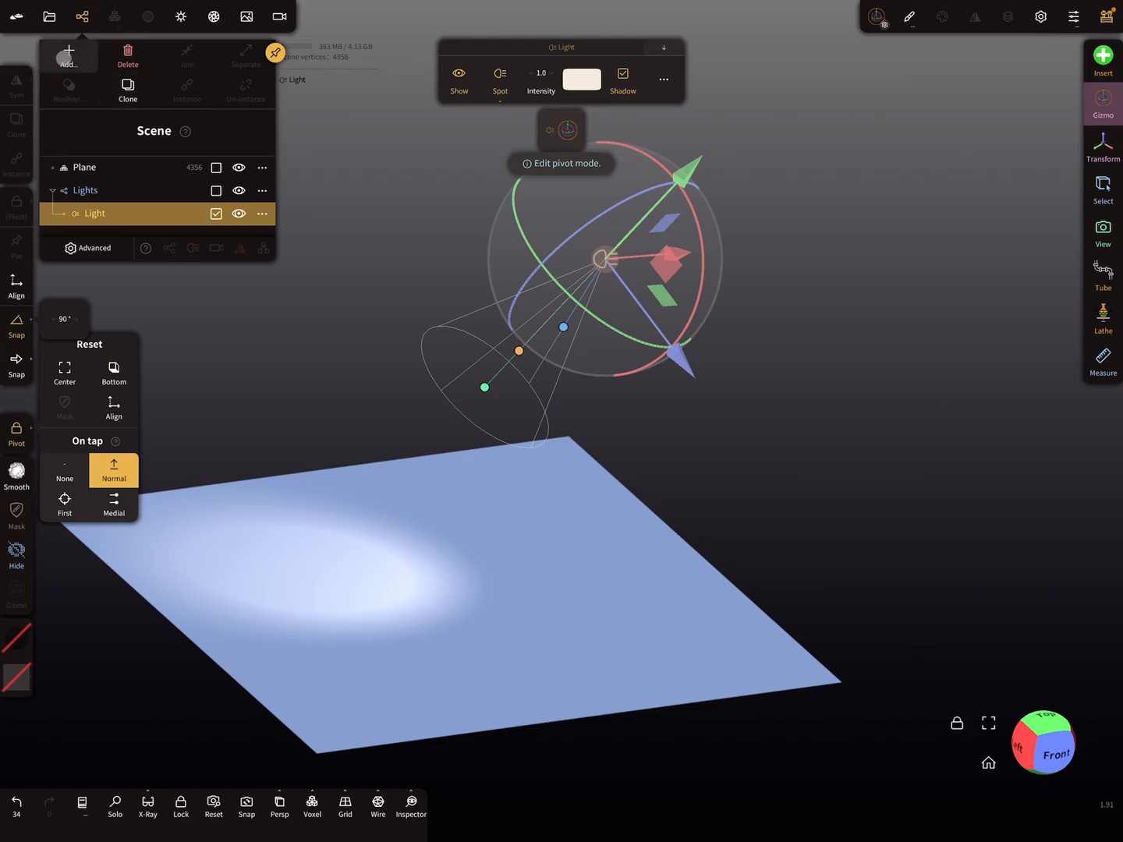
{"action": "left_click", "coordinate": [68, 56]}
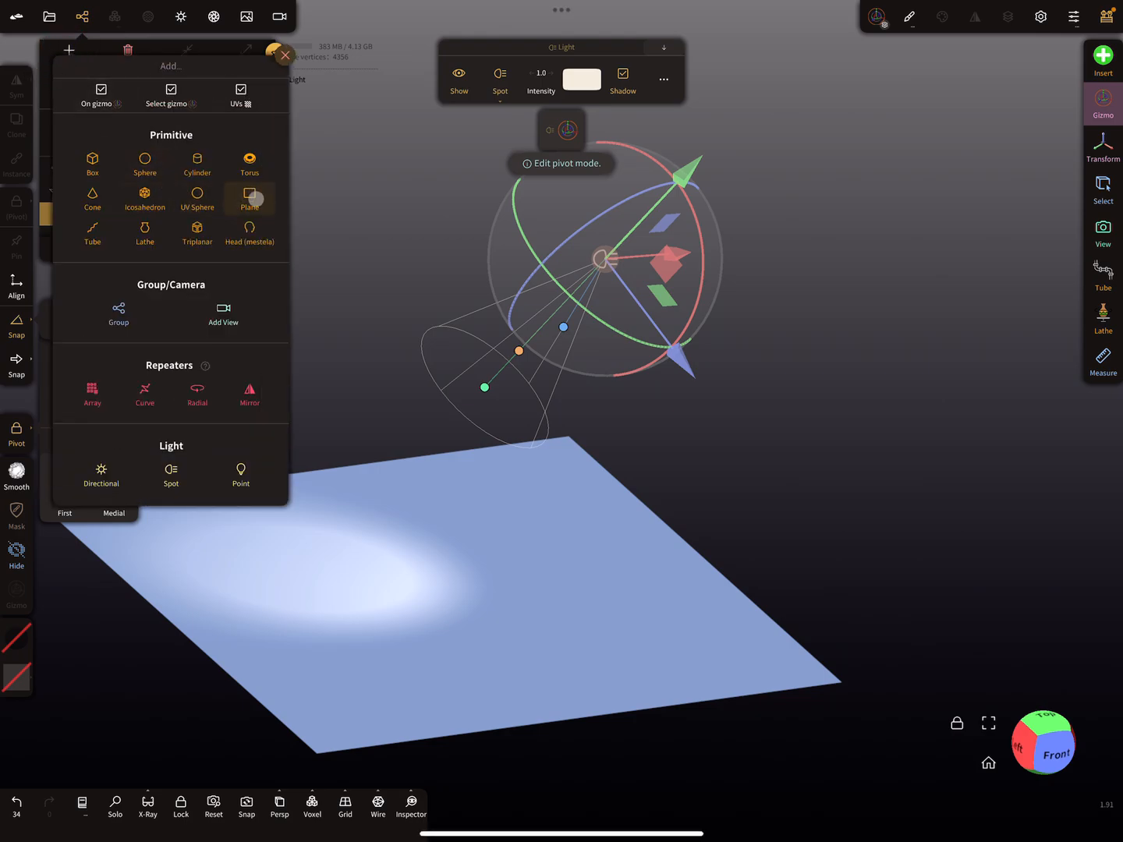
{"action": "mouse_move", "coordinate": [100, 94]}
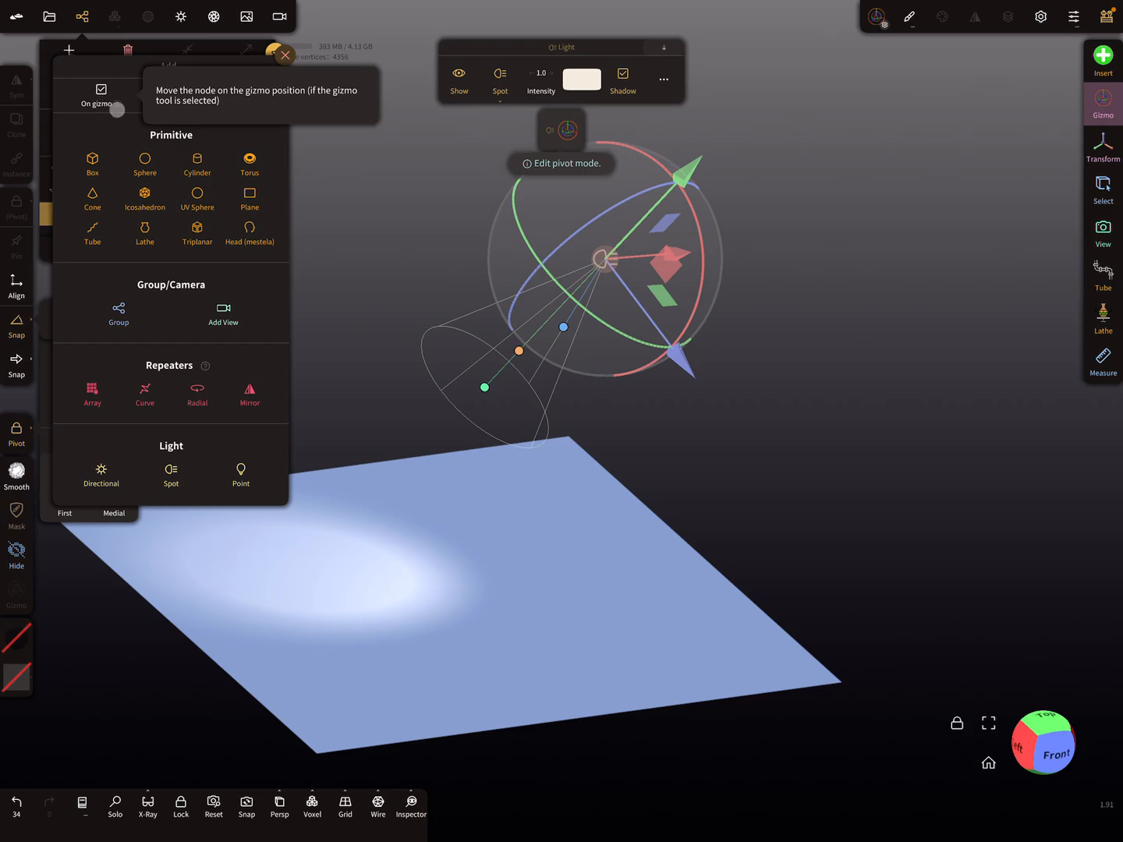
{"action": "left_click", "coordinate": [250, 200]}
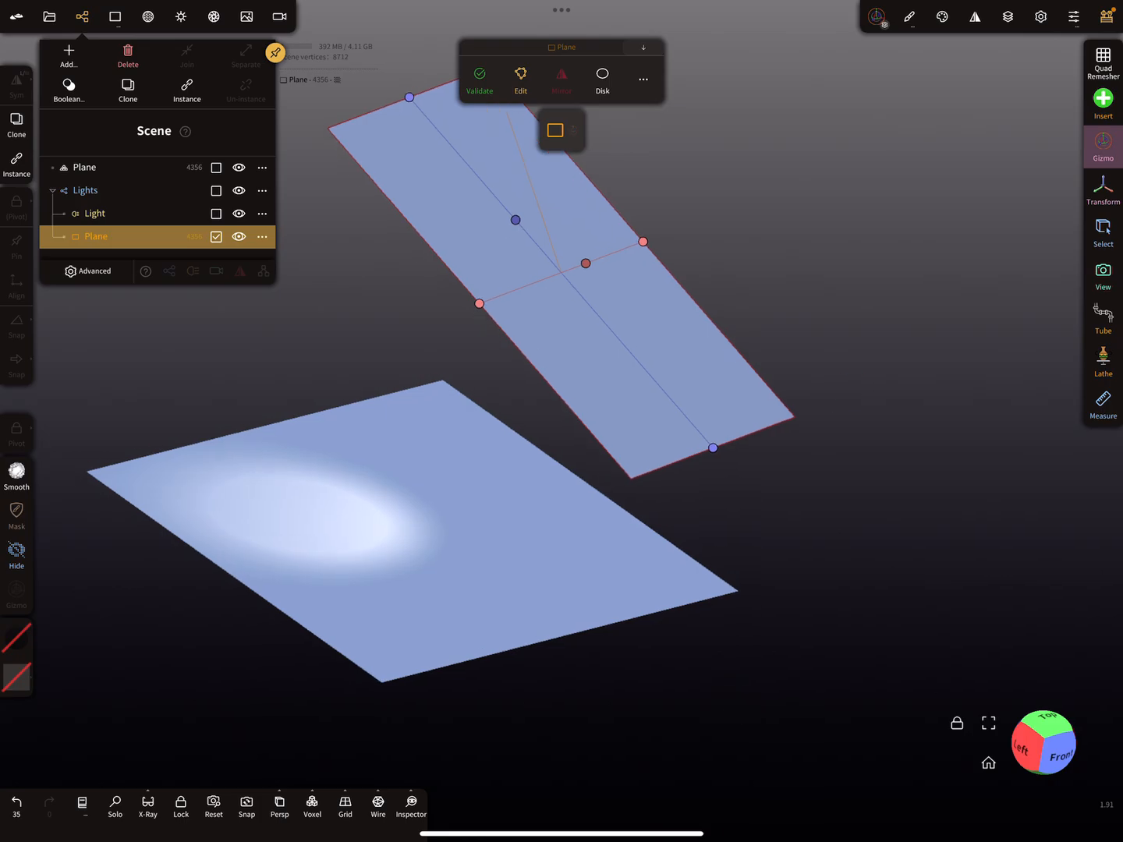
{"action": "left_click", "coordinate": [555, 130]}
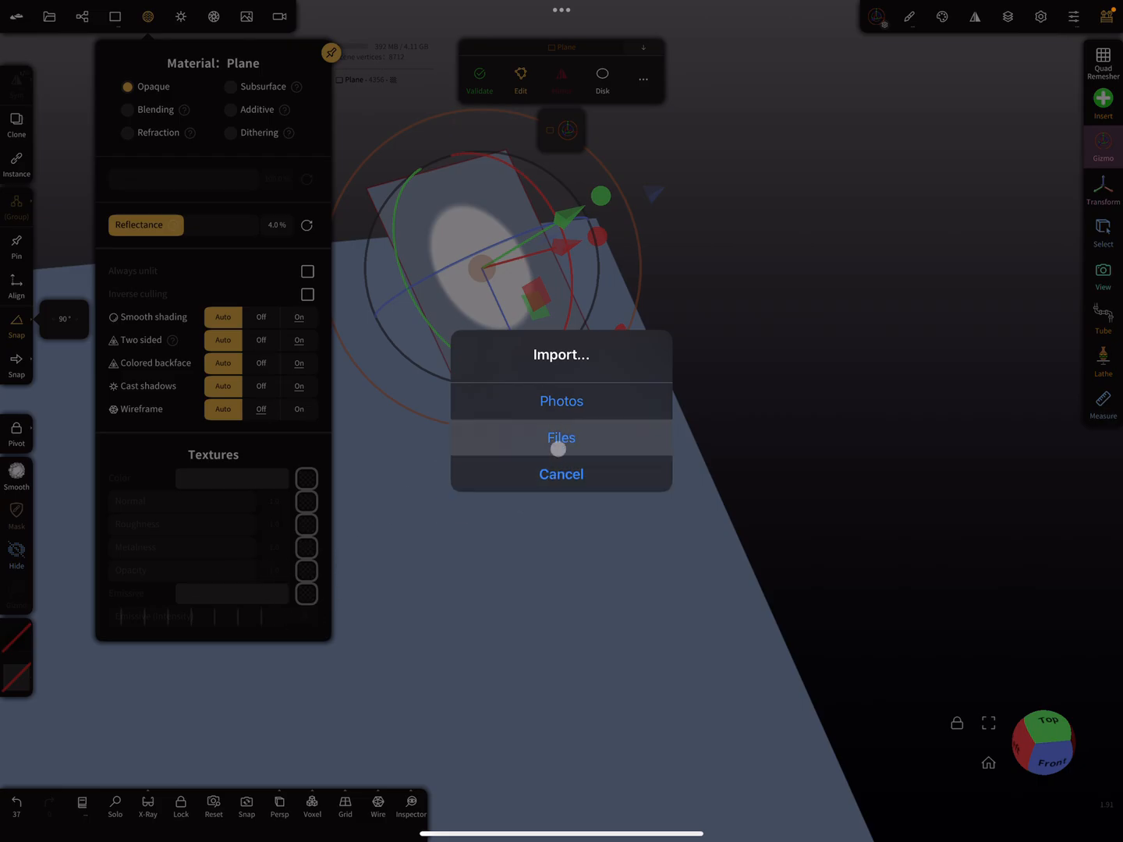
Import the palm-tree image from Files as the mask plane's Opacity texture
{"action": "left_click", "coordinate": [561, 474]}
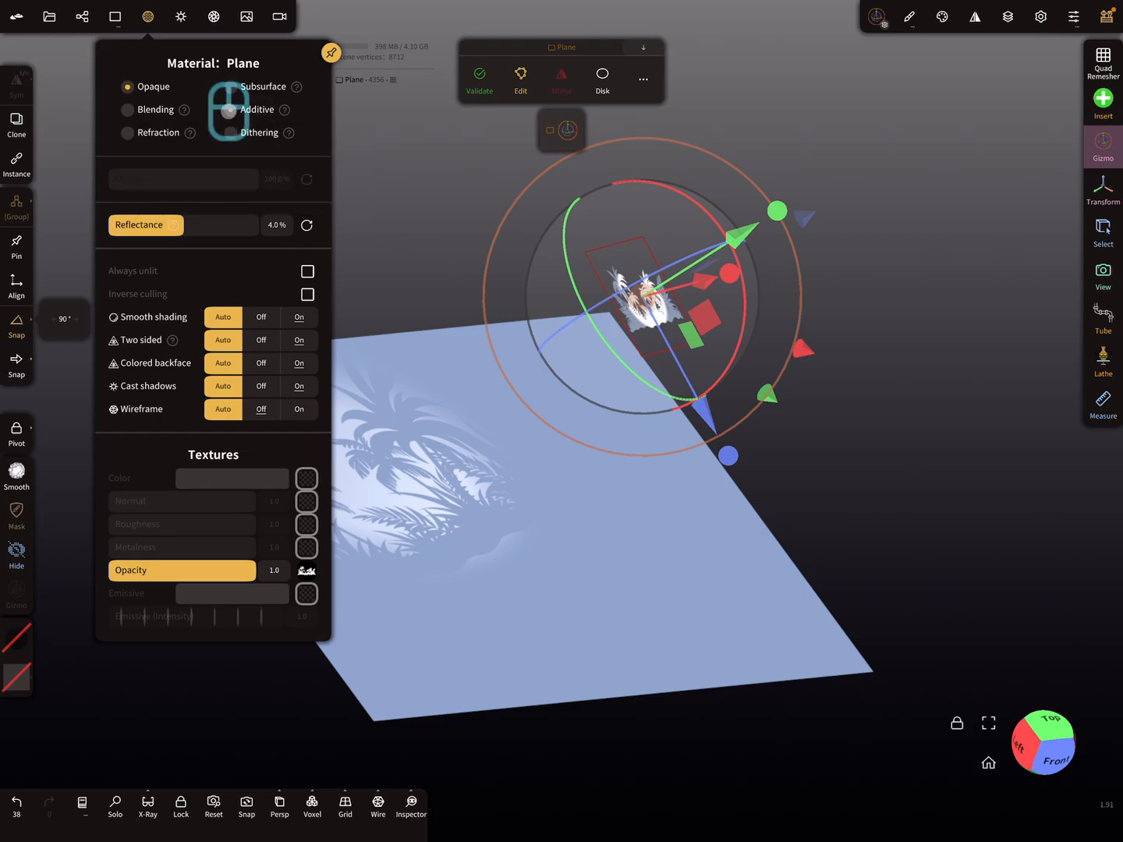
Make the mask plane's material Additive and Always unlit, checking its painting colour
{"action": "left_click", "coordinate": [229, 109]}
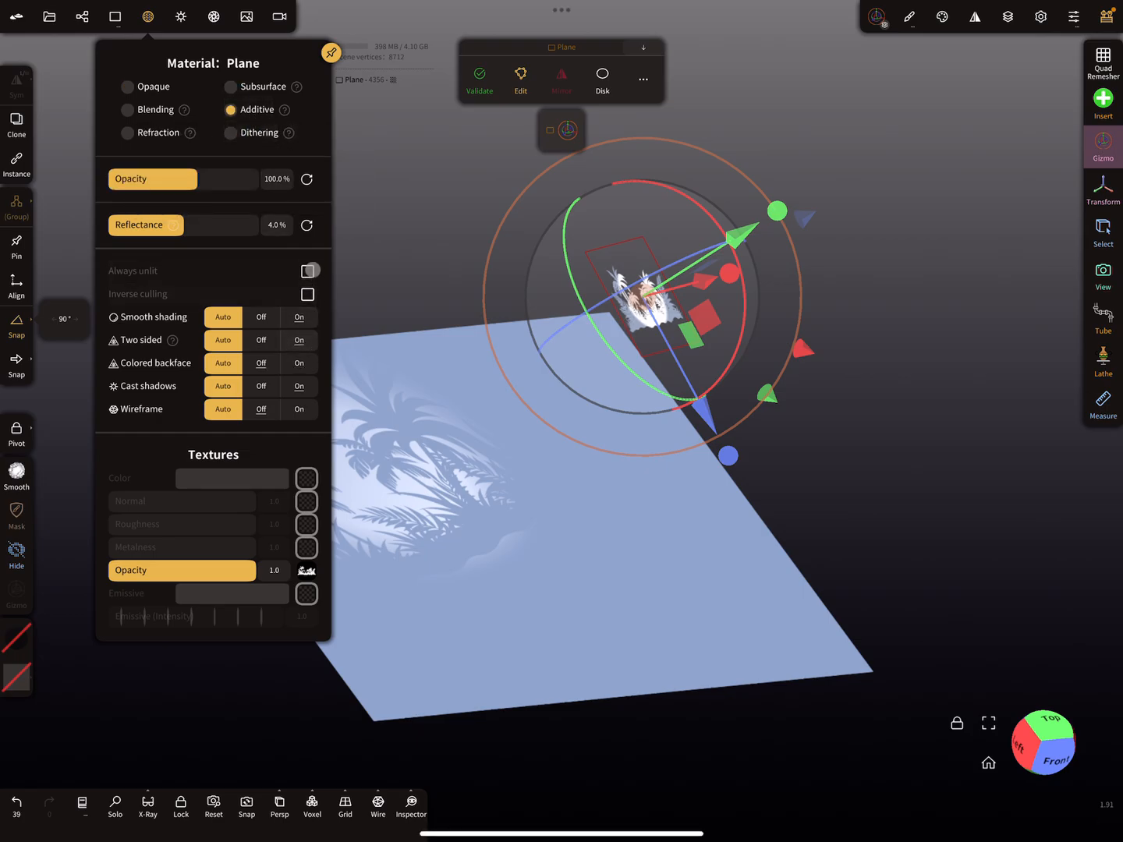
{"action": "left_click", "coordinate": [309, 271]}
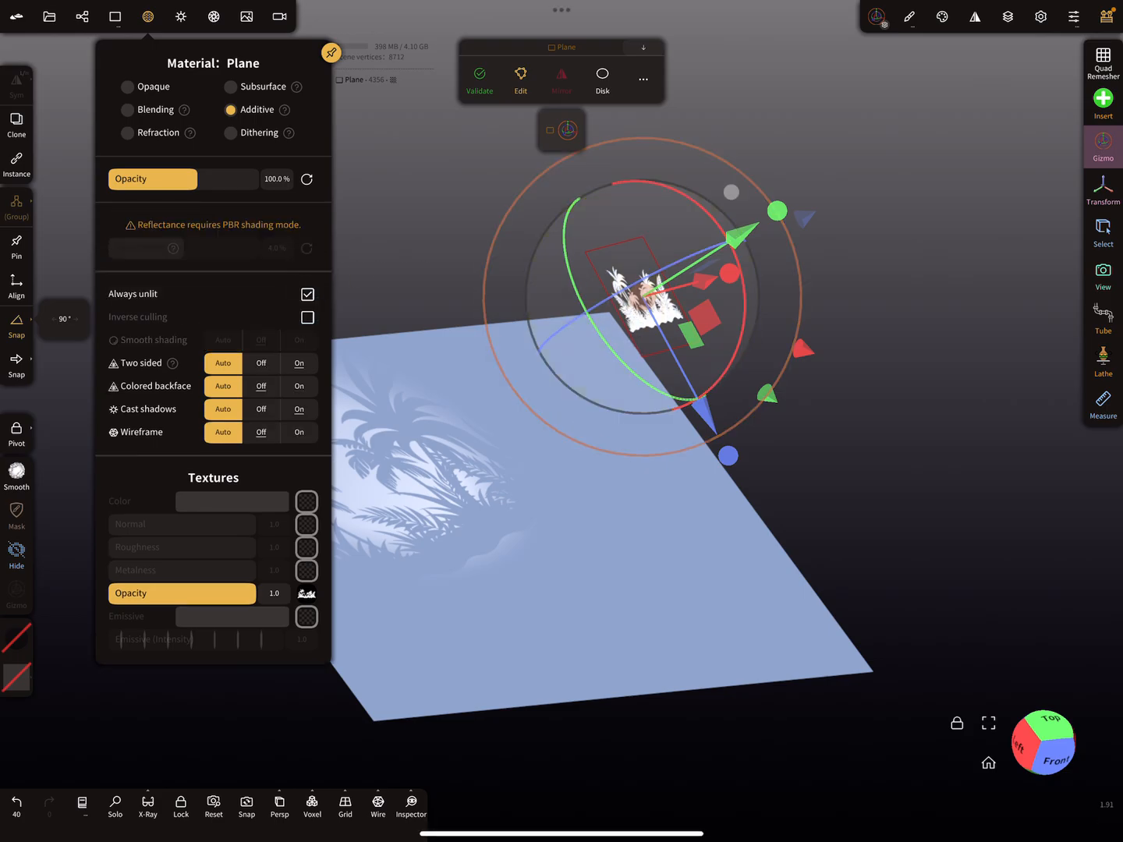
{"action": "left_click", "coordinate": [941, 16]}
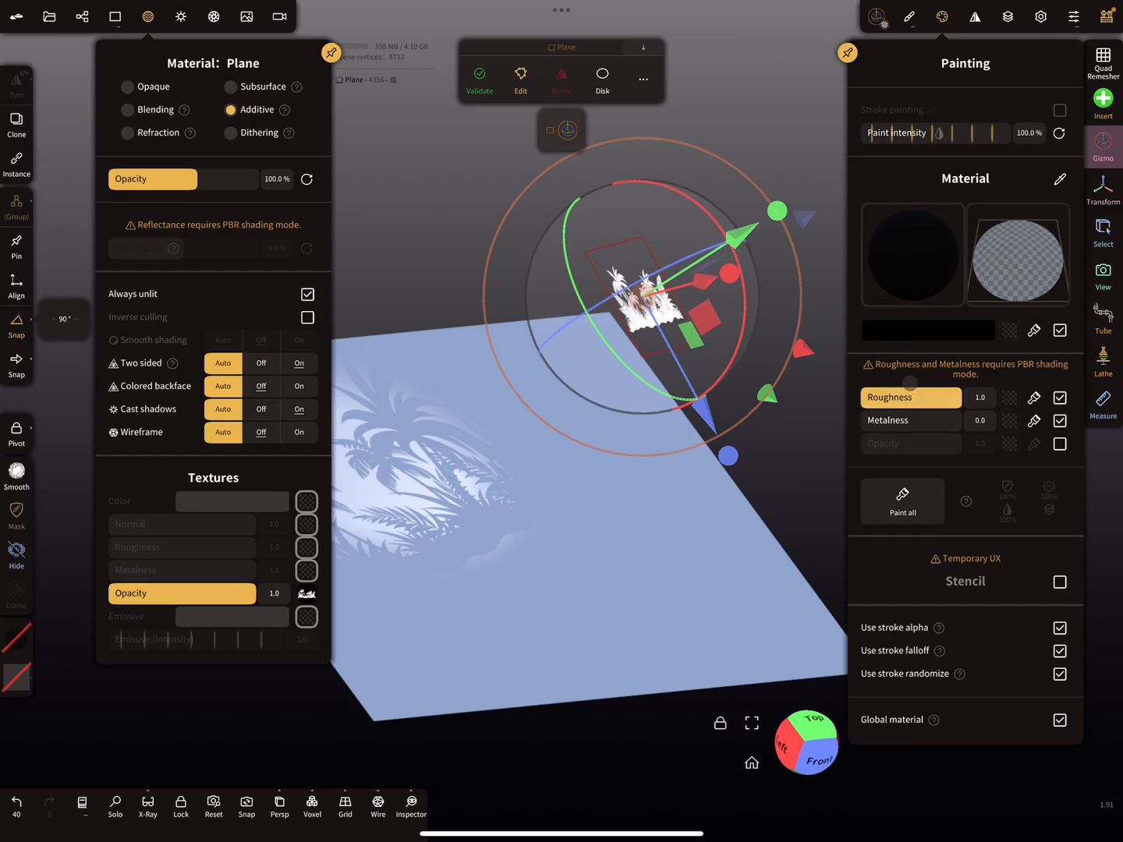
{"action": "left_click", "coordinate": [926, 331]}
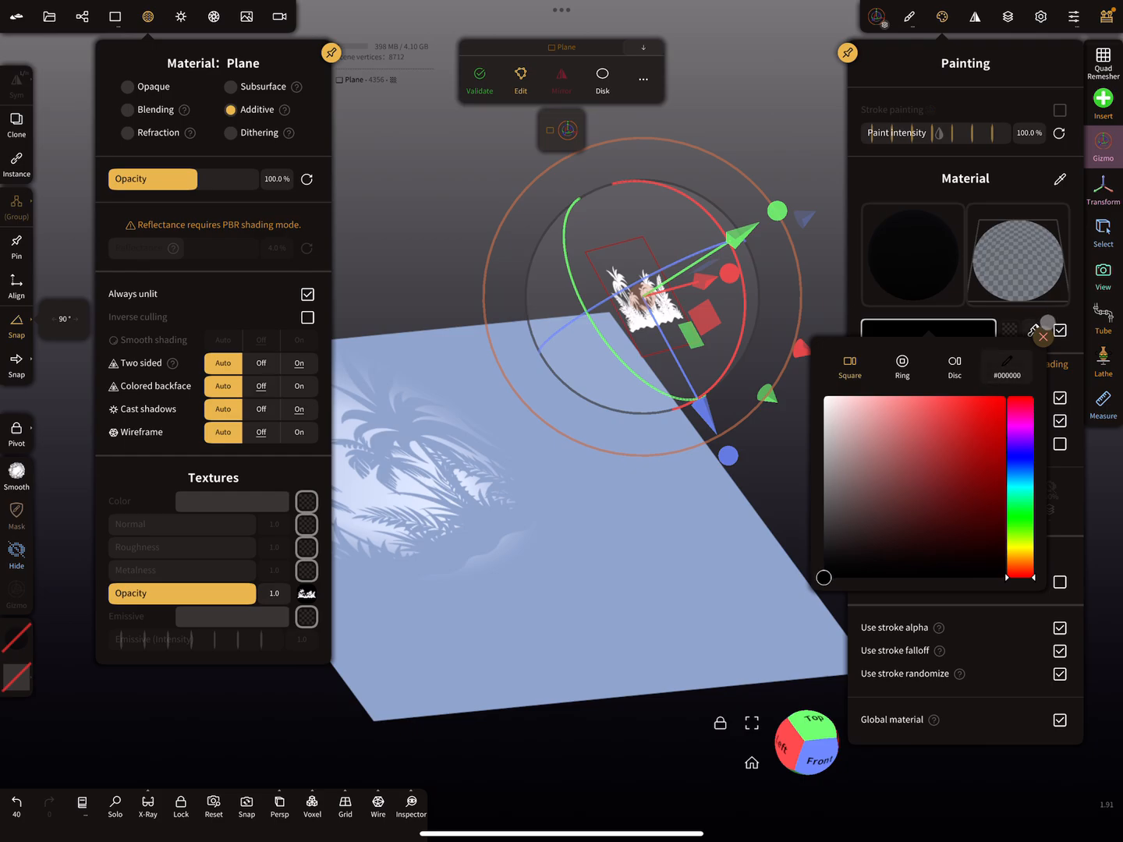
{"action": "left_click", "coordinate": [1042, 337]}
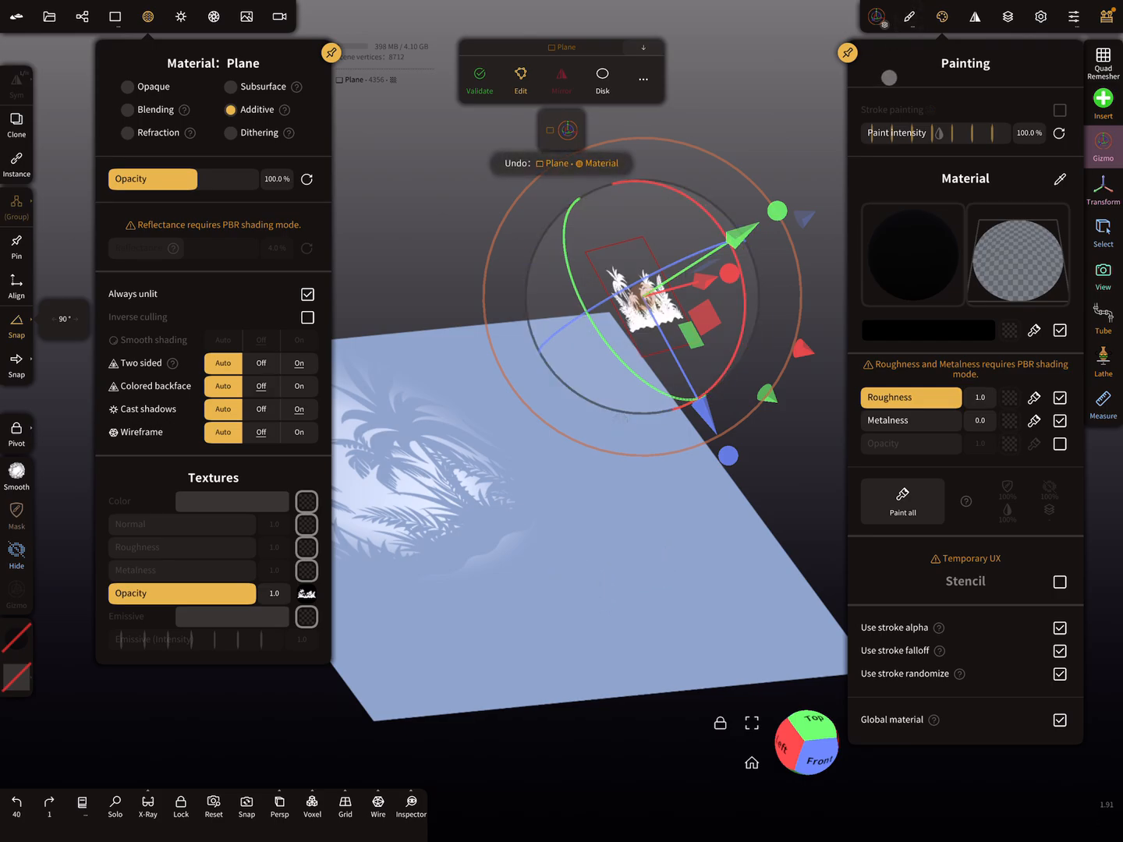
Add a new paint layer to the mask plane so it turns invisible while its shadow remains
{"action": "left_click", "coordinate": [1007, 17]}
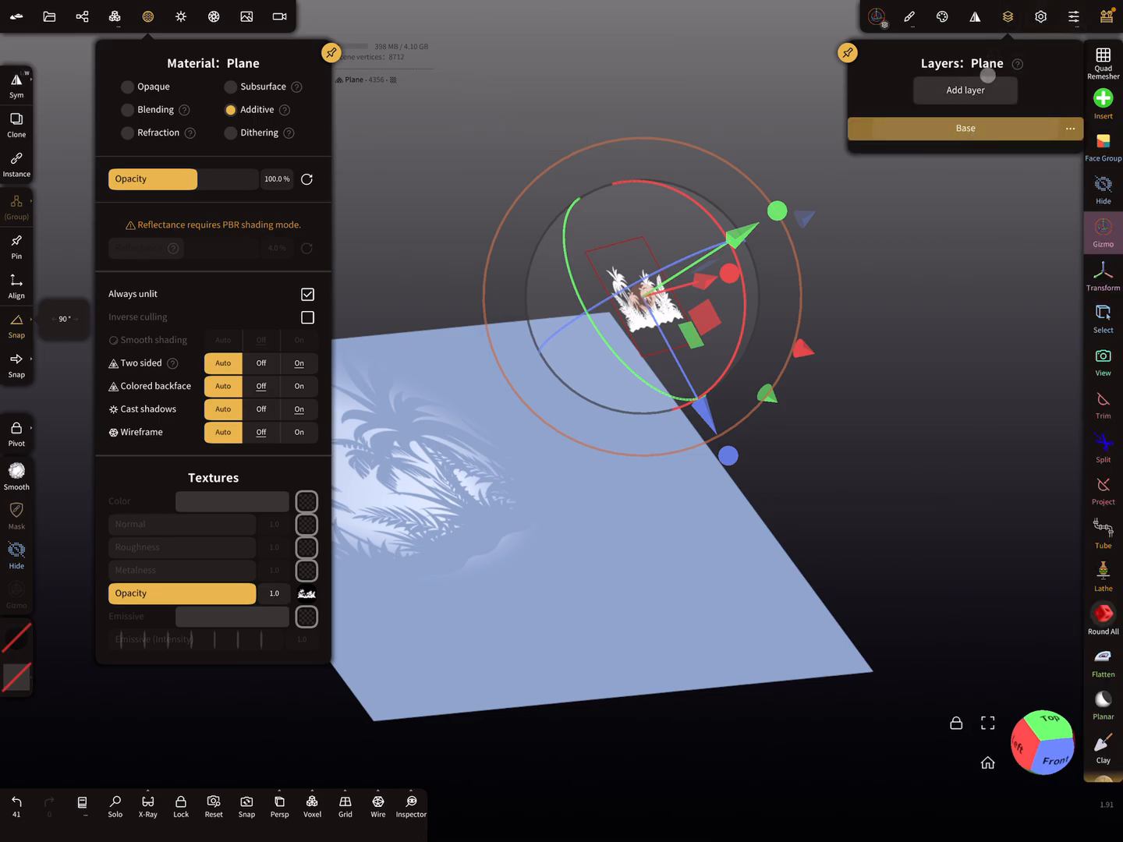
{"action": "left_click", "coordinate": [963, 91]}
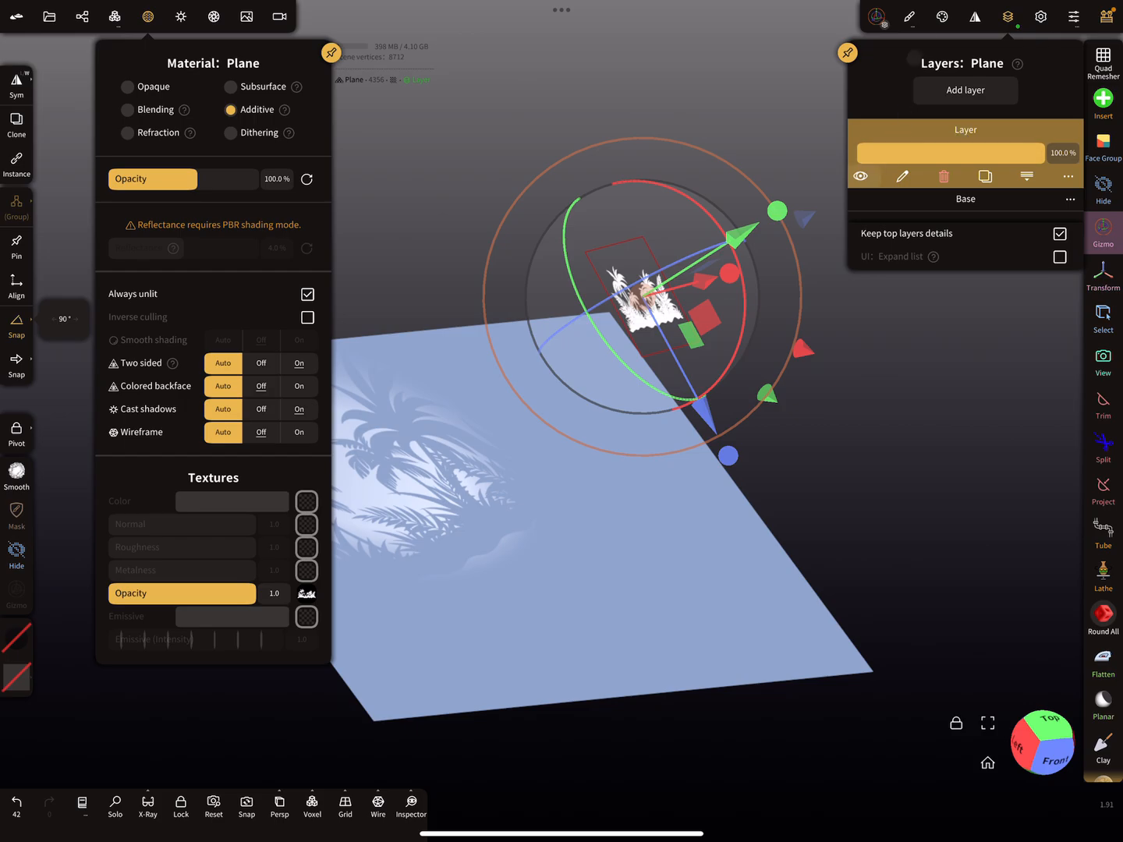
{"action": "left_click", "coordinate": [942, 16]}
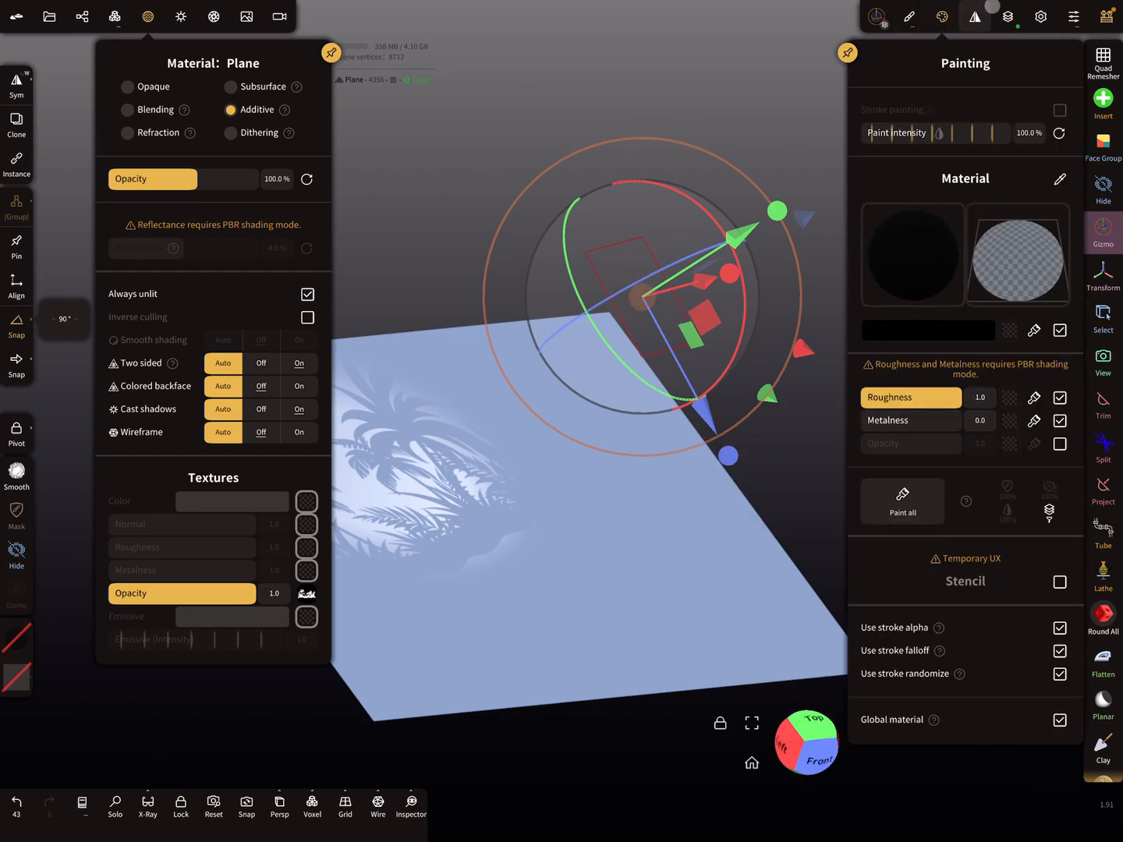
{"action": "left_click", "coordinate": [1007, 15]}
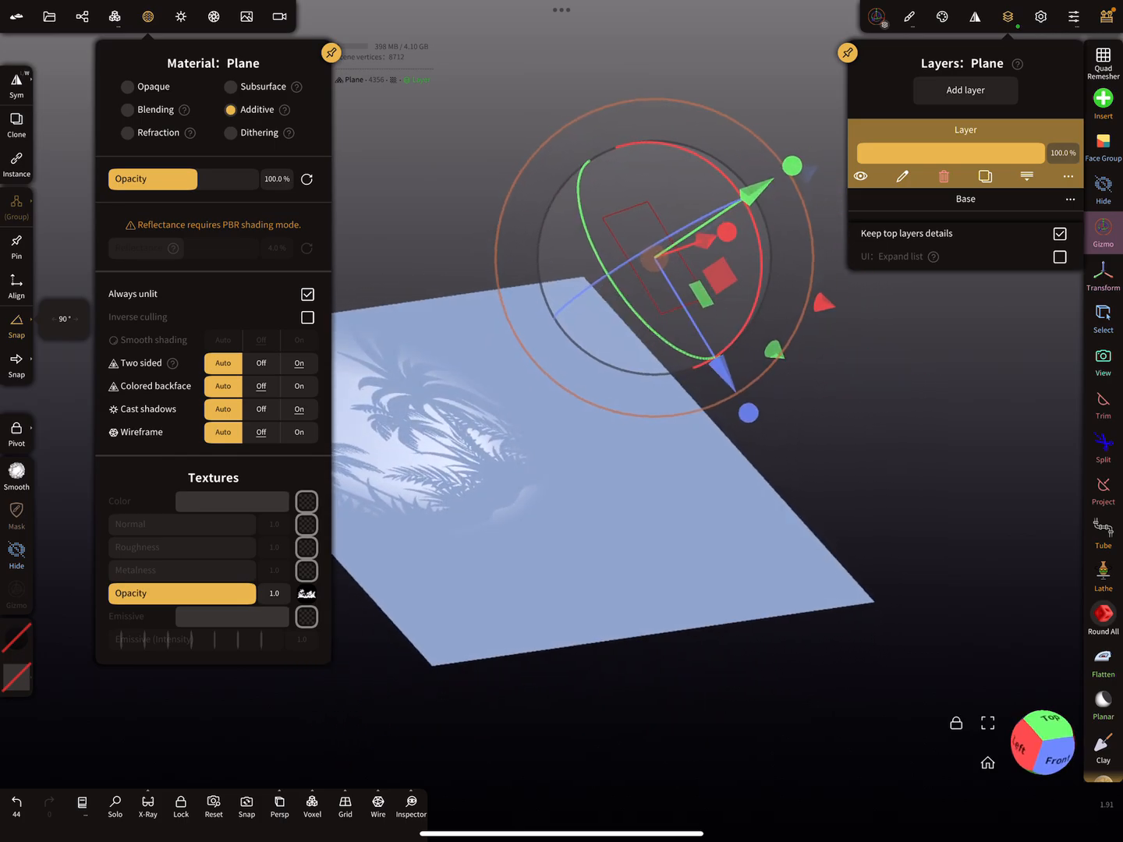
Reposition the spotlight so the palm shadow falls inside its bright oval, then preview in View mode
{"action": "left_click", "coordinate": [81, 15]}
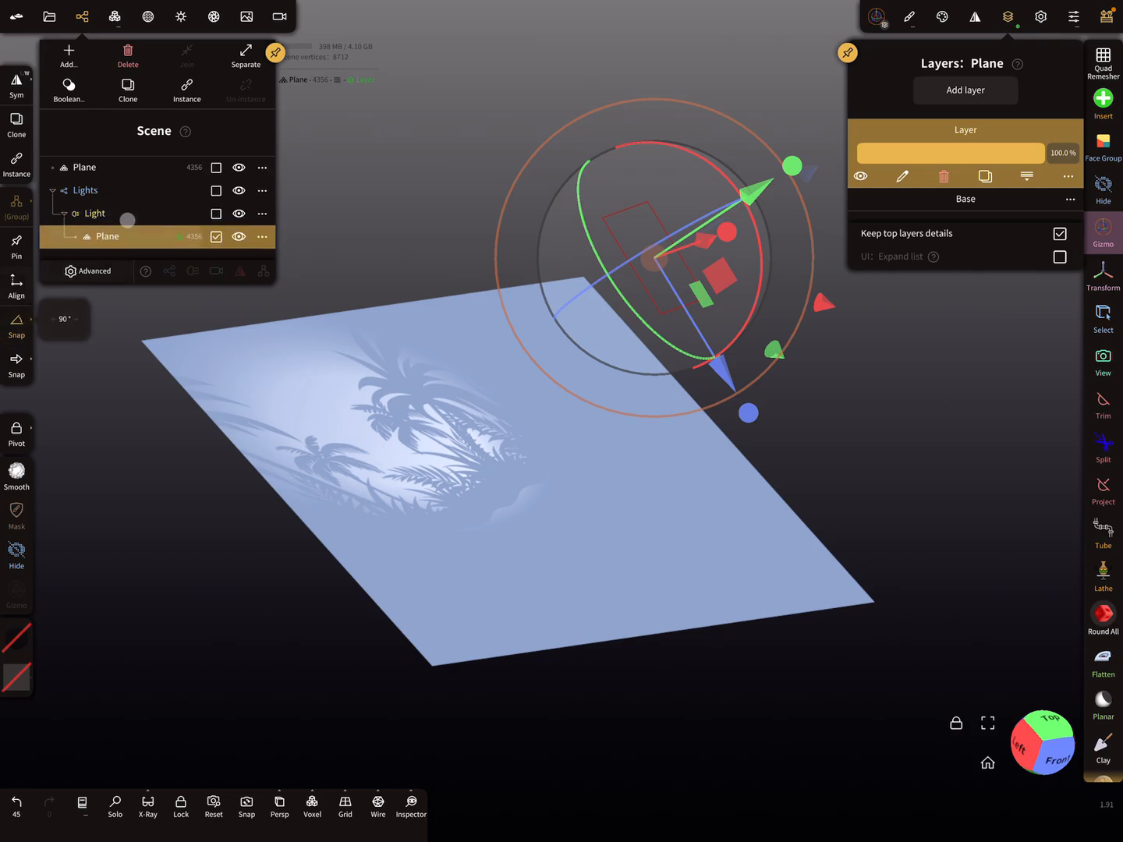
{"action": "left_click", "coordinate": [95, 213]}
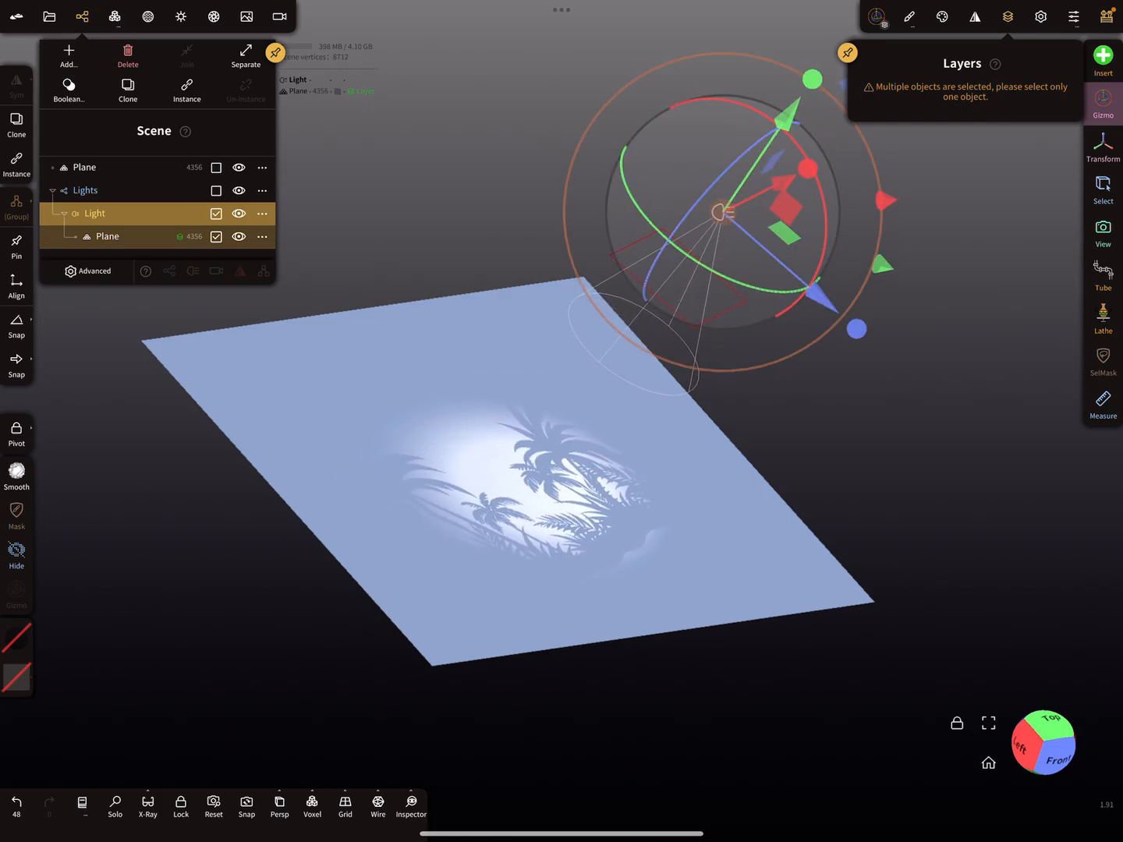
{"action": "left_click", "coordinate": [107, 237]}
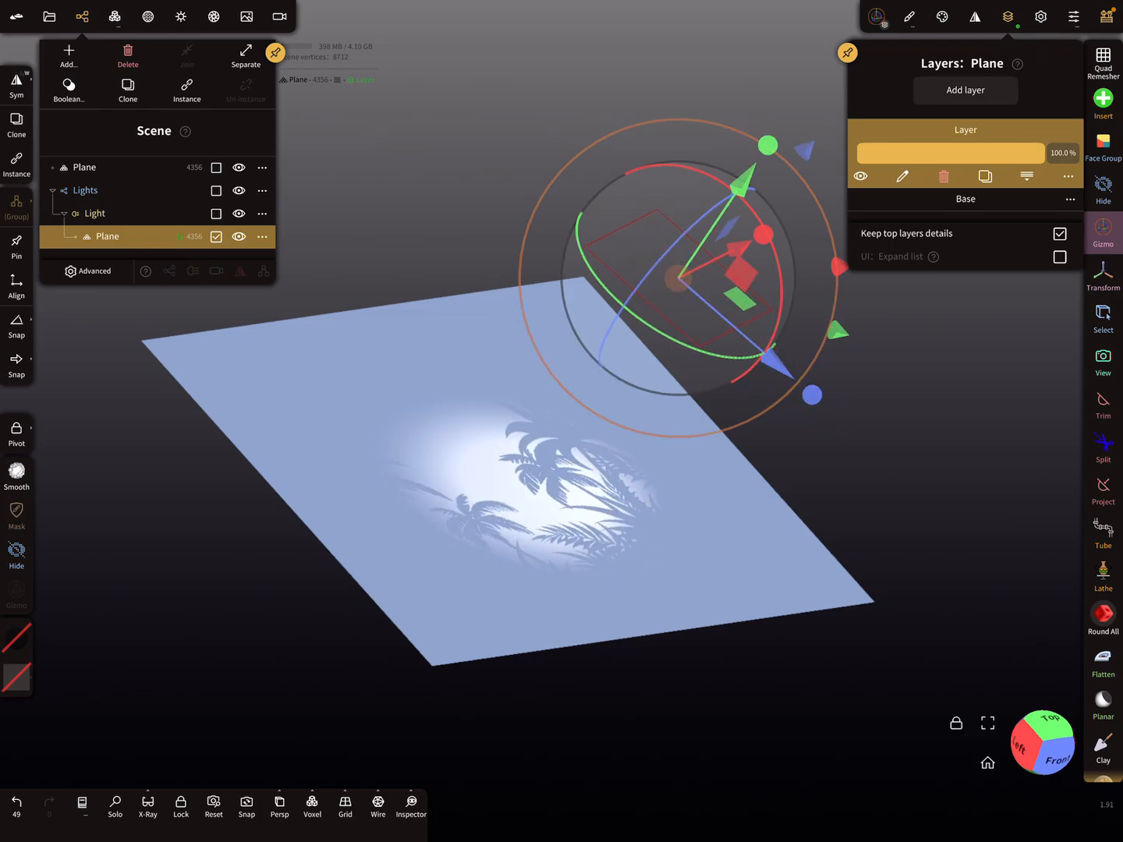
{"action": "left_click", "coordinate": [96, 212]}
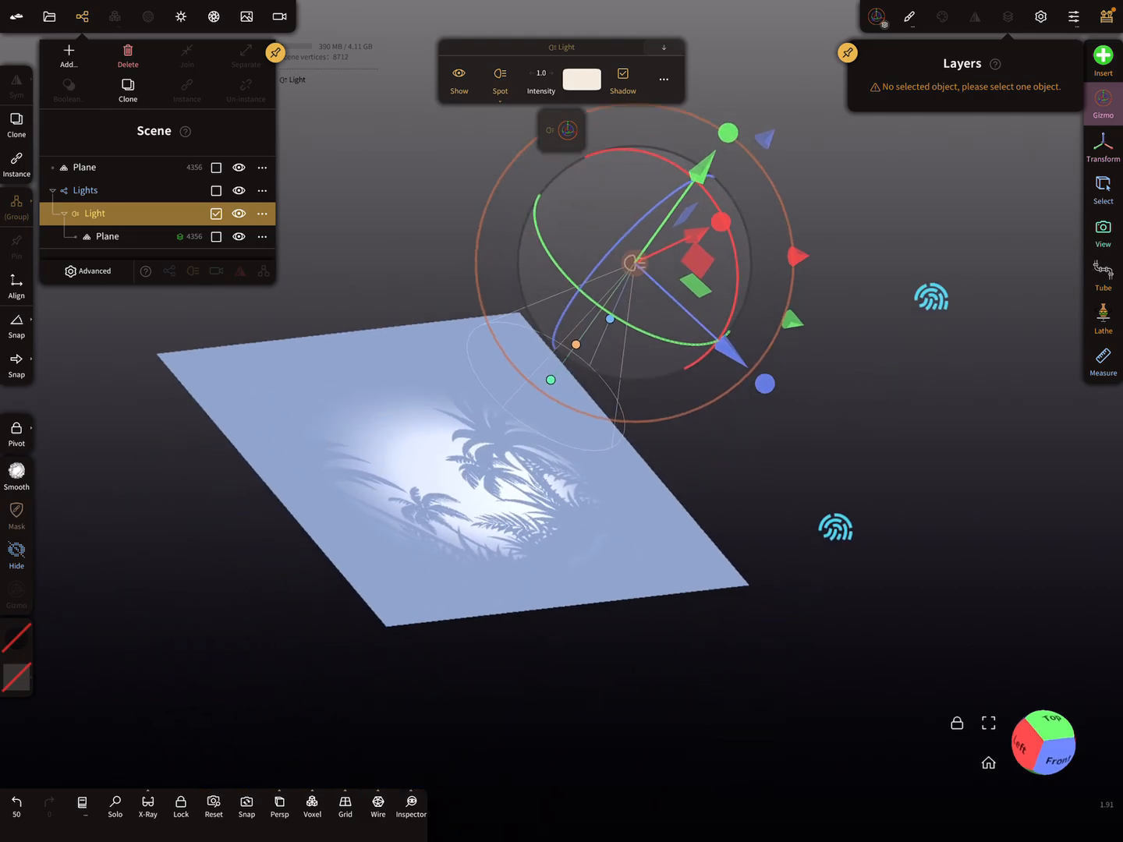
{"action": "left_click", "coordinate": [84, 167]}
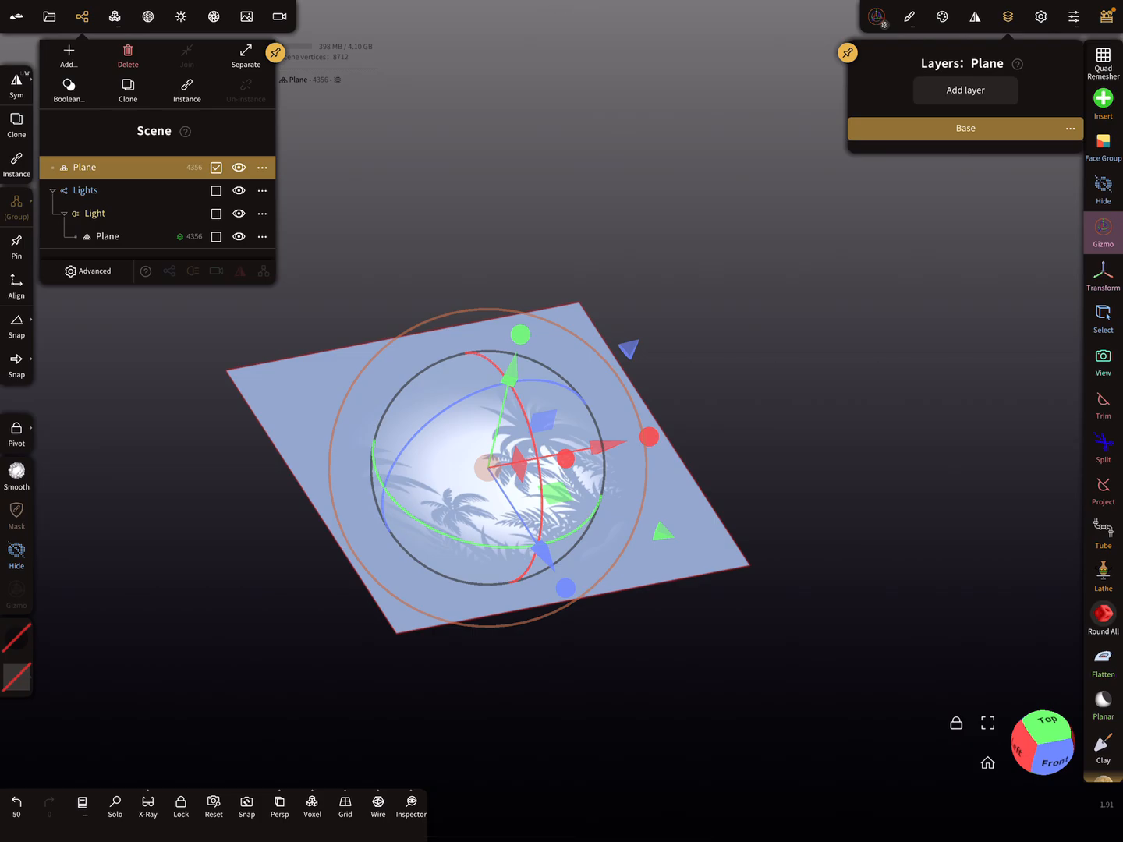
{"action": "left_click", "coordinate": [1102, 361]}
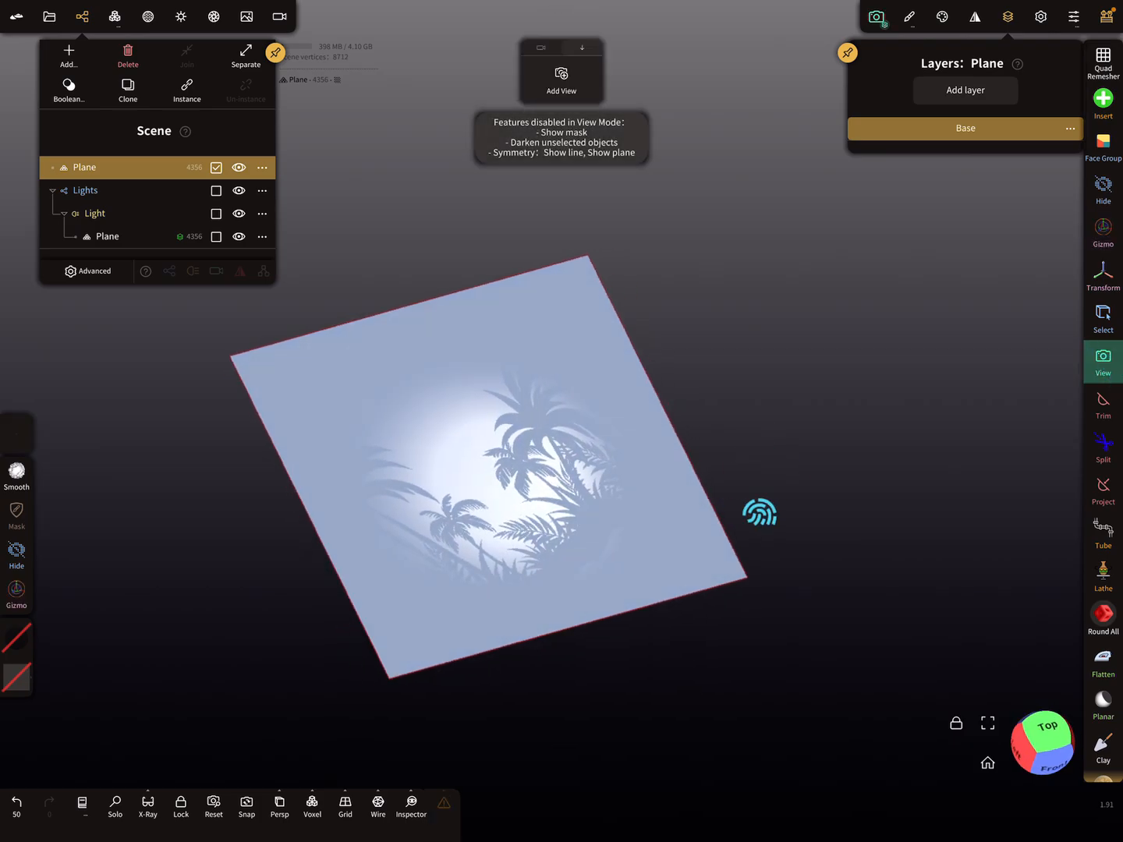